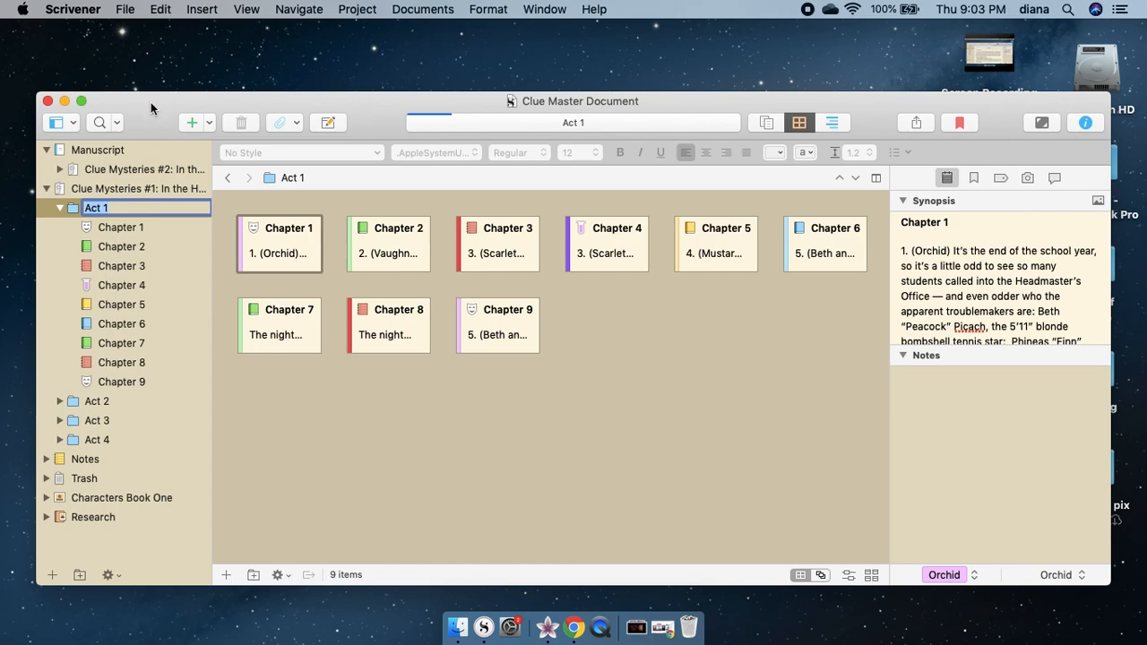
- Select the 'In the Hall With A Knife' book folder to show its Act 1–4 cards on the corkboard
{"action": "left_click", "coordinate": [136, 188]}
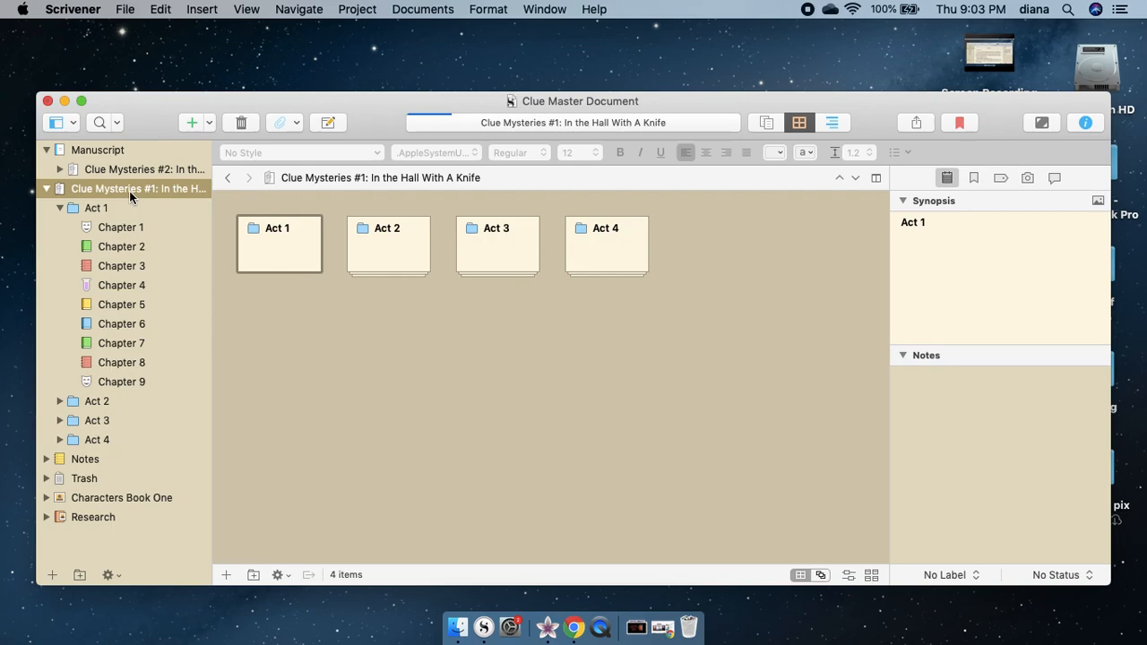
{"action": "mouse_move", "coordinate": [247, 154]}
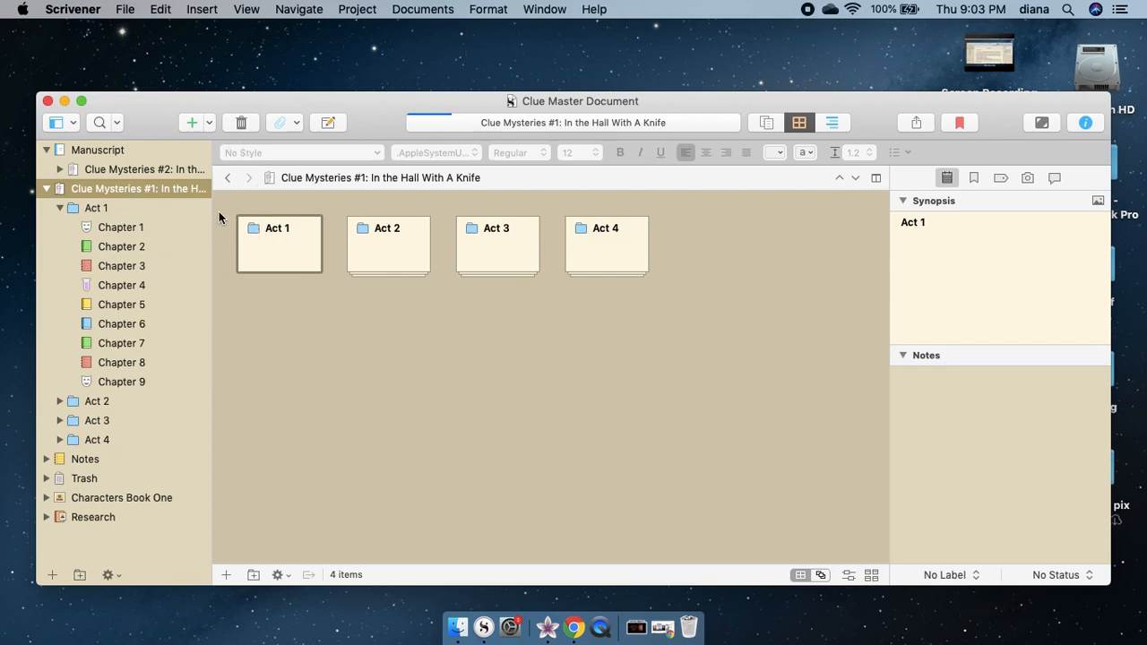
{"action": "mouse_move", "coordinate": [548, 339]}
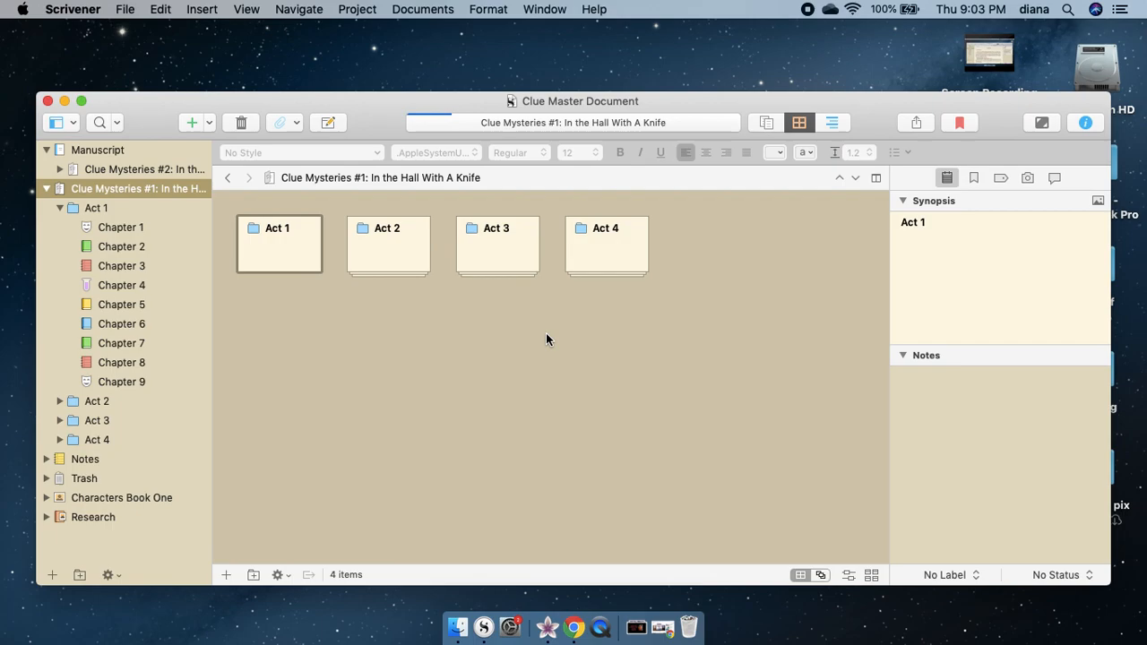
{"action": "mouse_move", "coordinate": [652, 358]}
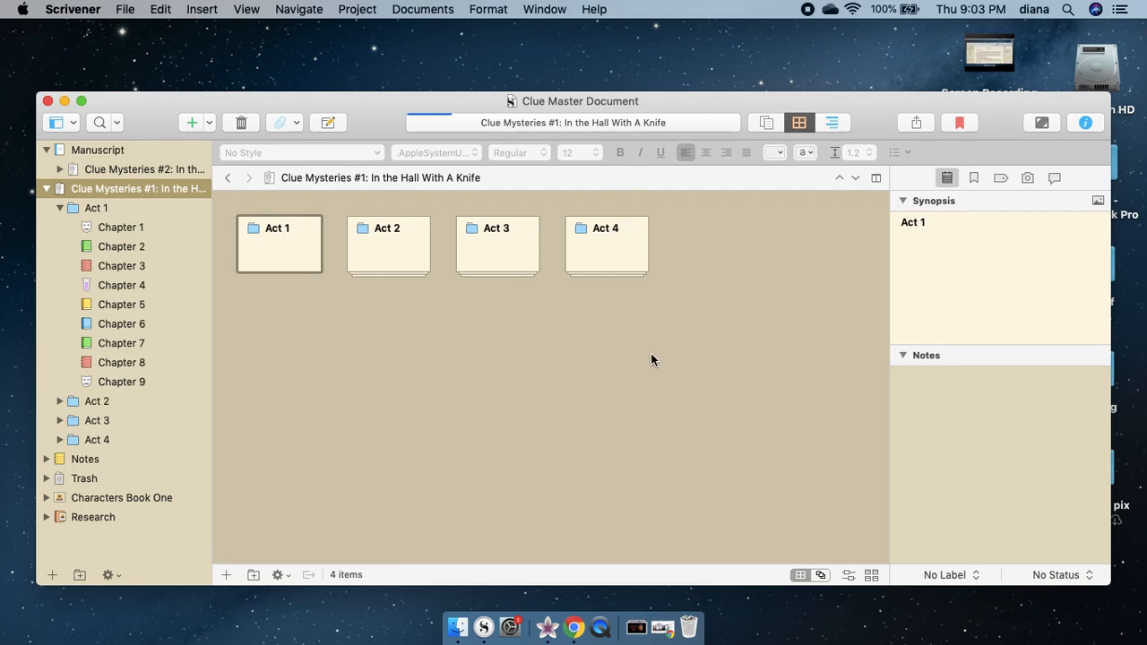
{"action": "mouse_move", "coordinate": [649, 361]}
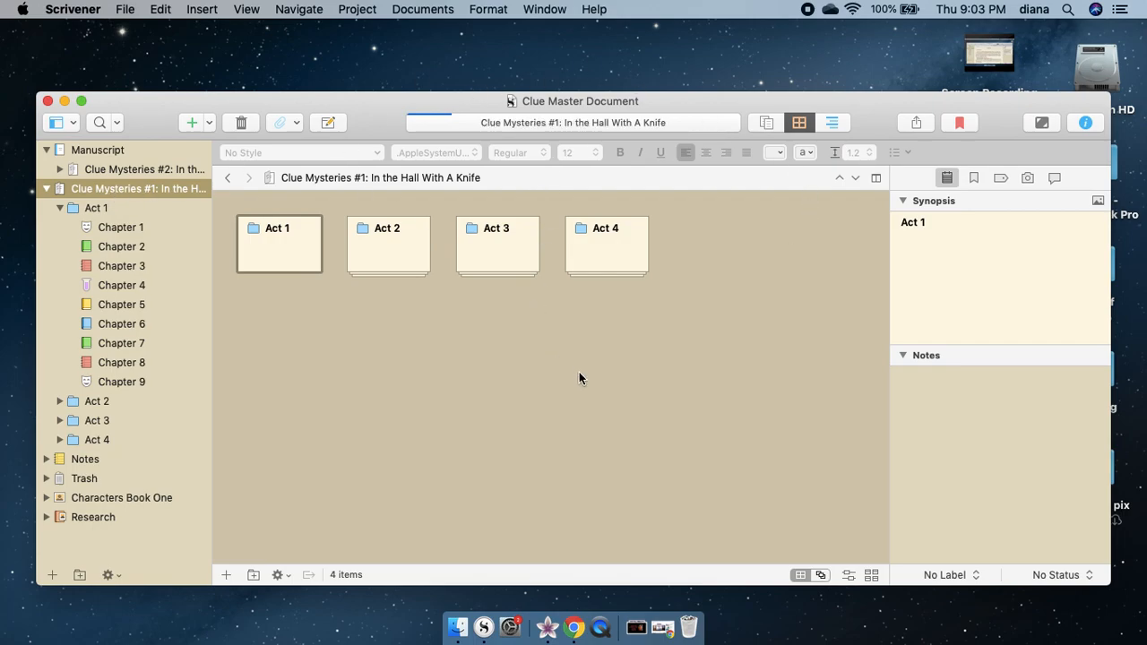
{"action": "mouse_move", "coordinate": [323, 332]}
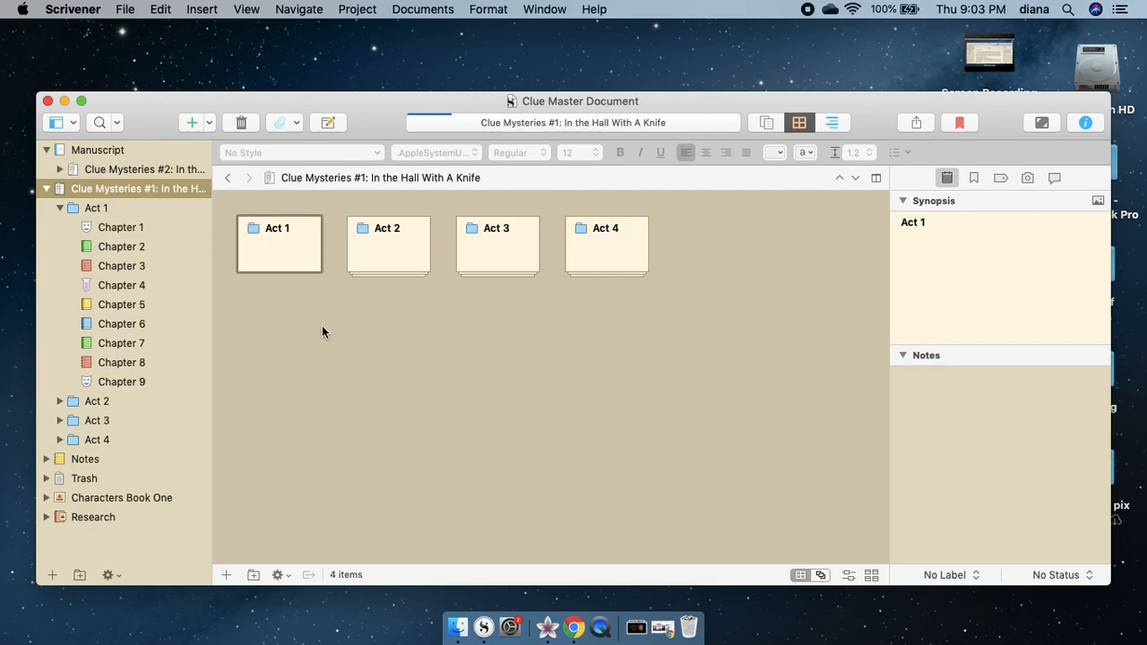
{"action": "mouse_move", "coordinate": [237, 386]}
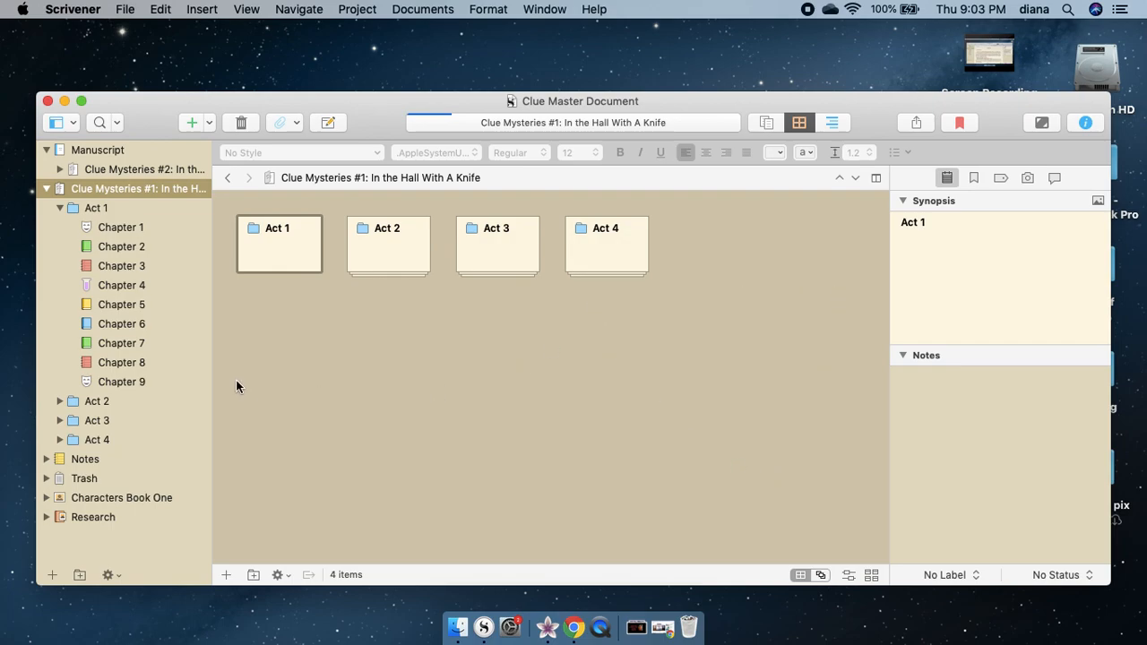
{"action": "mouse_move", "coordinate": [376, 380]}
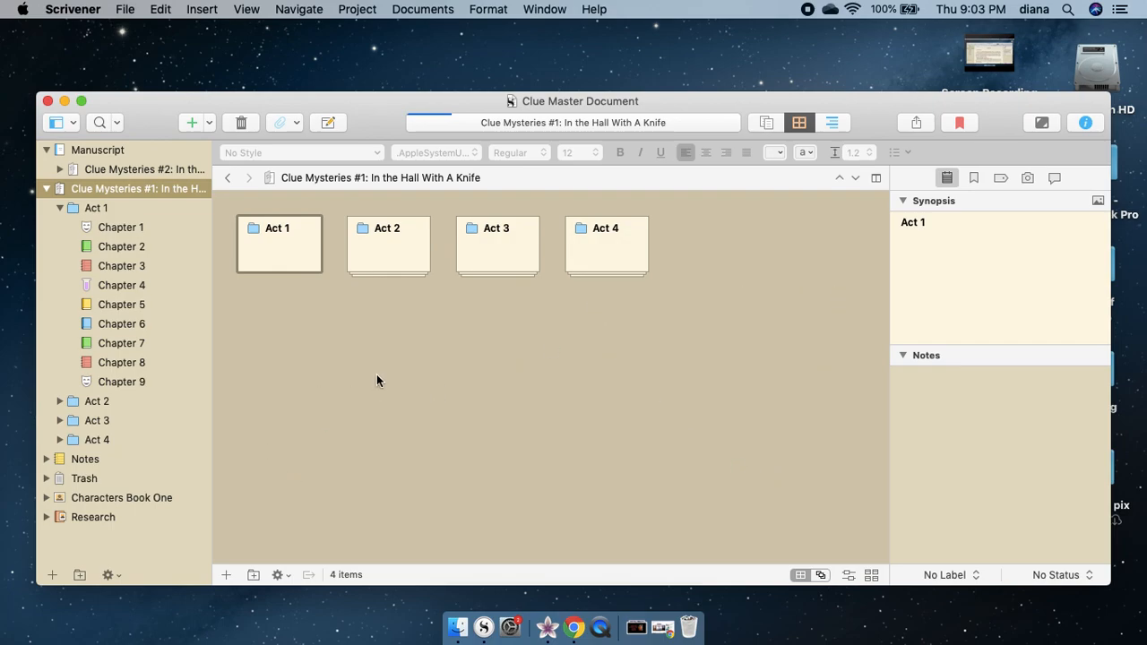
{"action": "mouse_move", "coordinate": [320, 222]}
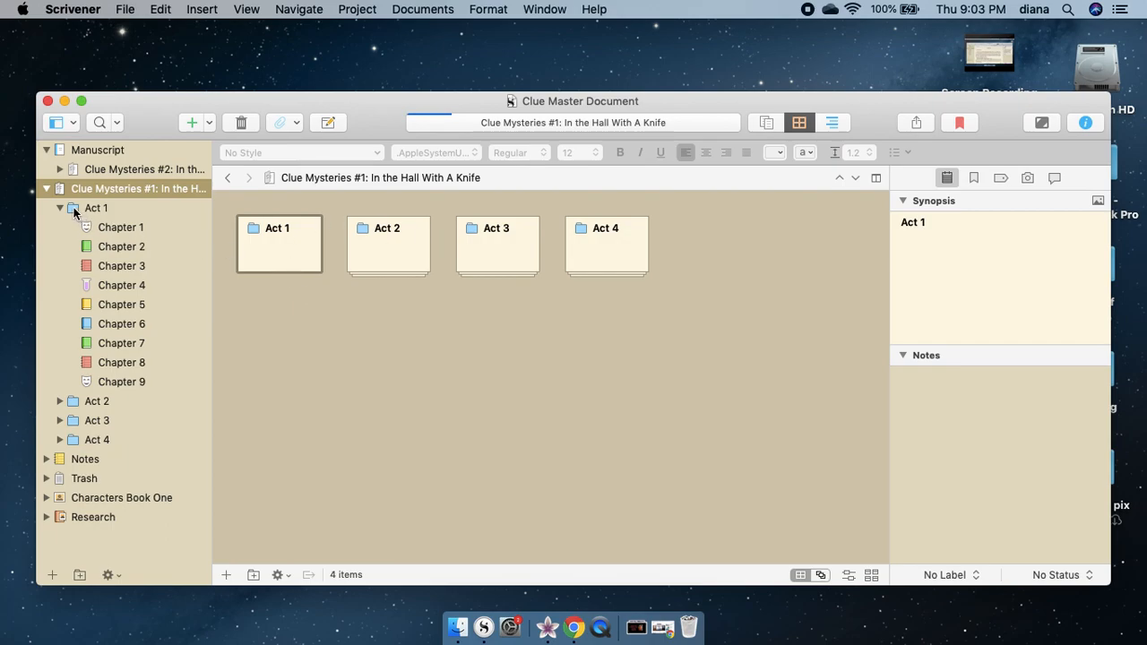
{"action": "mouse_move", "coordinate": [75, 208]}
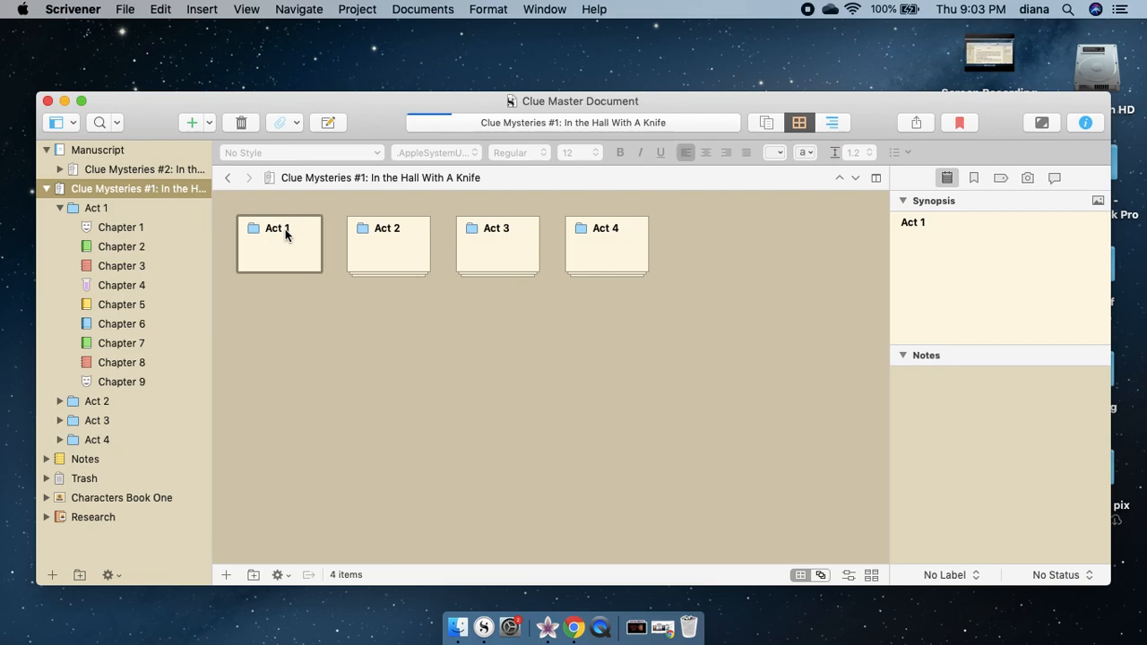
{"action": "mouse_move", "coordinate": [286, 242]}
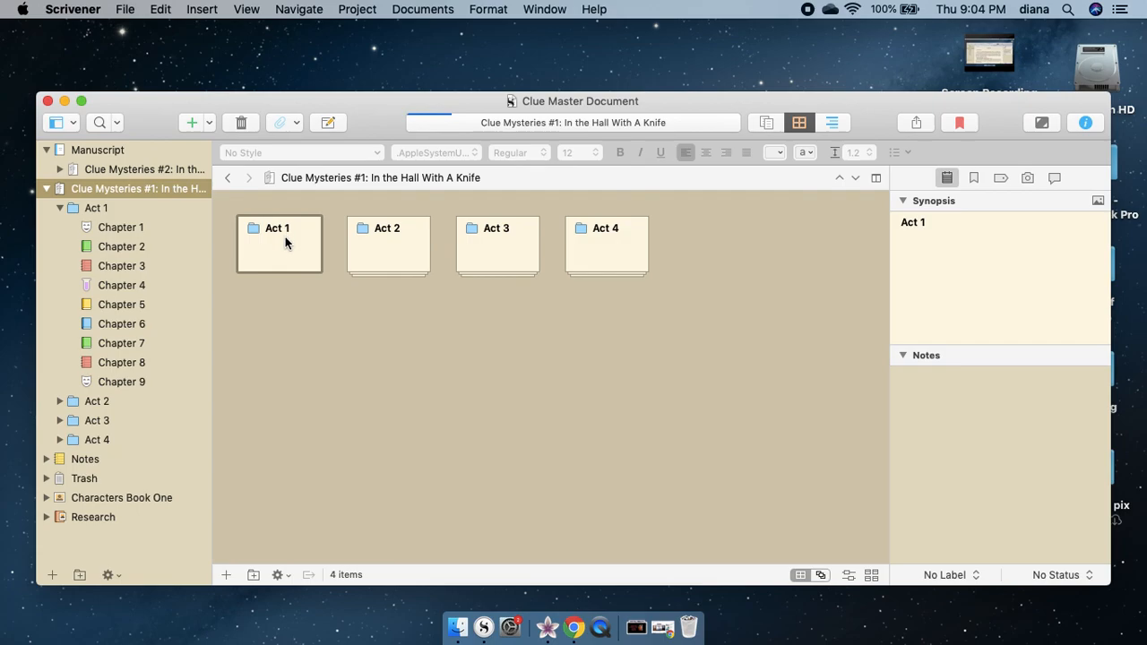
{"action": "mouse_move", "coordinate": [154, 229]}
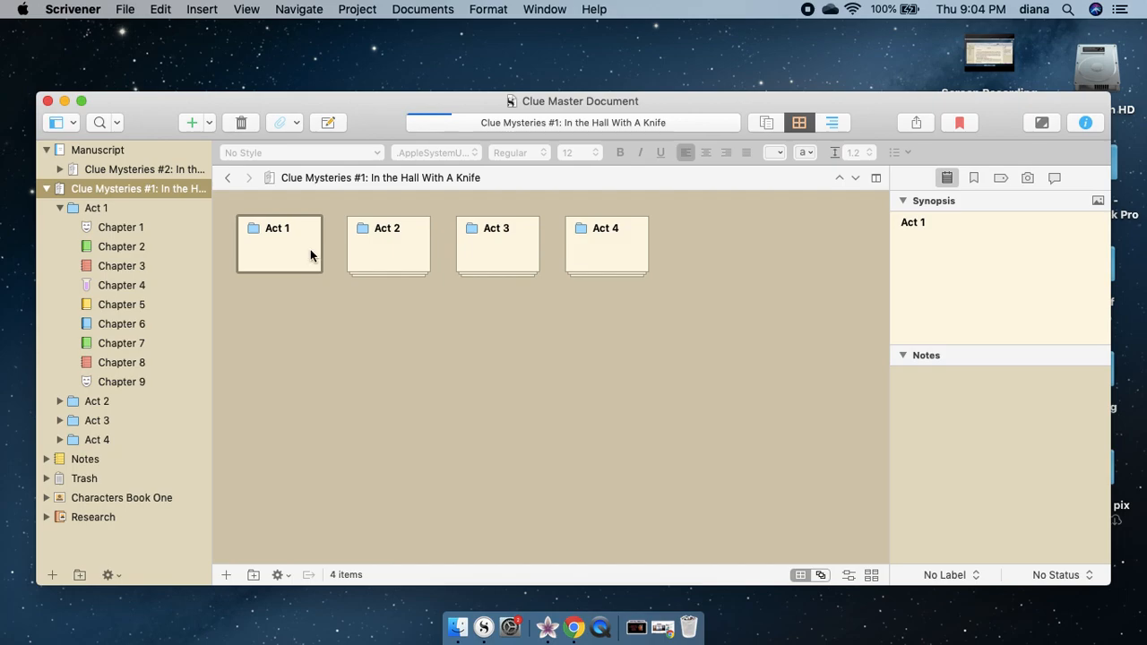
- View Act 1's nine chapter cards, peek at Act 2's seven, then return to Act 1
{"action": "left_click", "coordinate": [96, 208]}
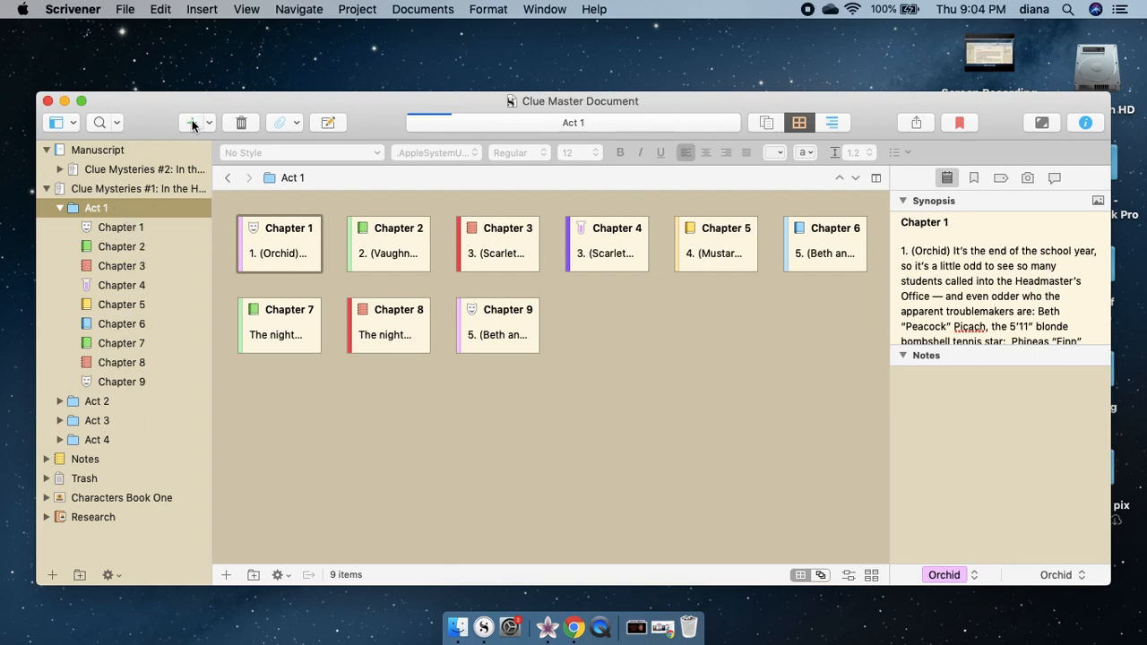
{"action": "left_click", "coordinate": [190, 122]}
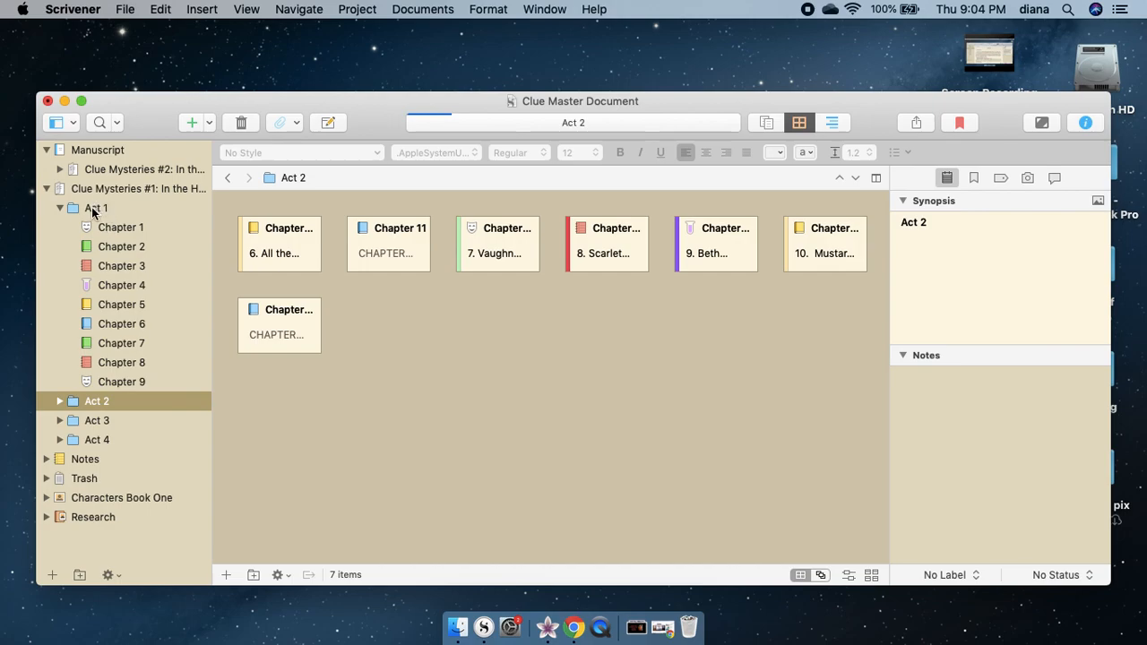
{"action": "left_click", "coordinate": [97, 208]}
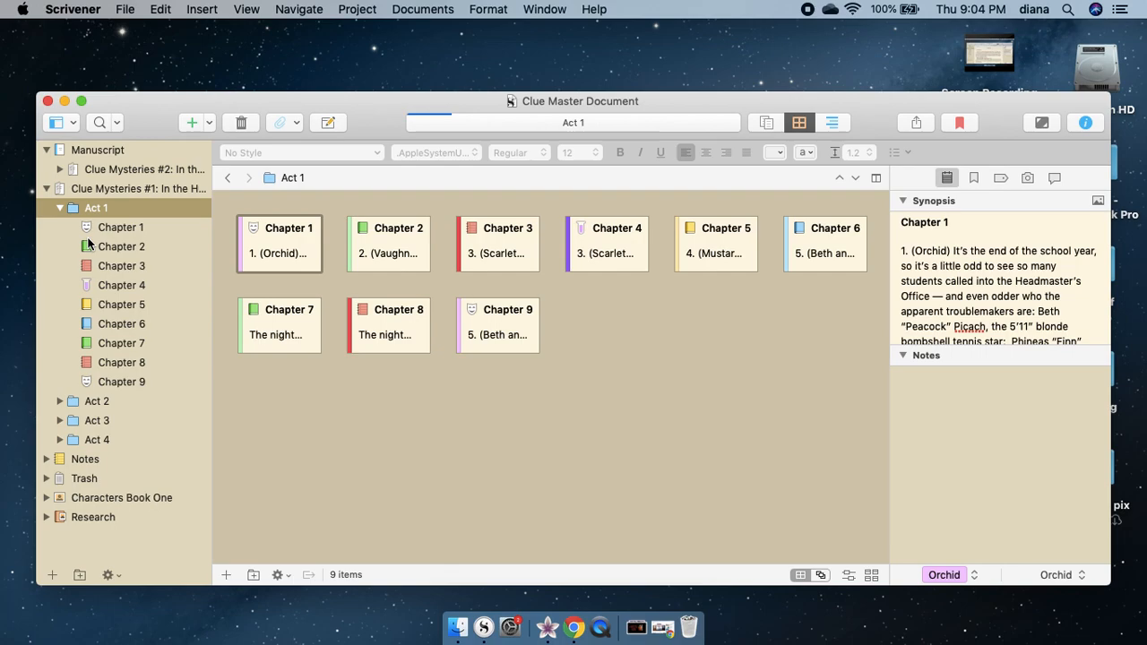
{"action": "mouse_move", "coordinate": [423, 14]}
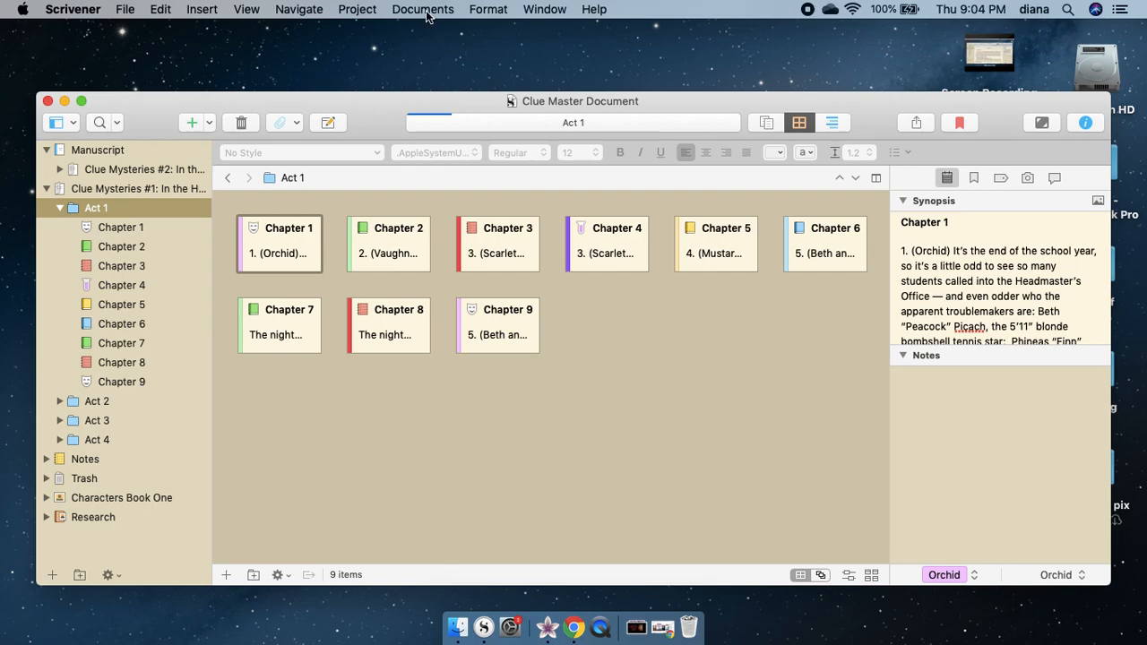
{"action": "left_click", "coordinate": [423, 9]}
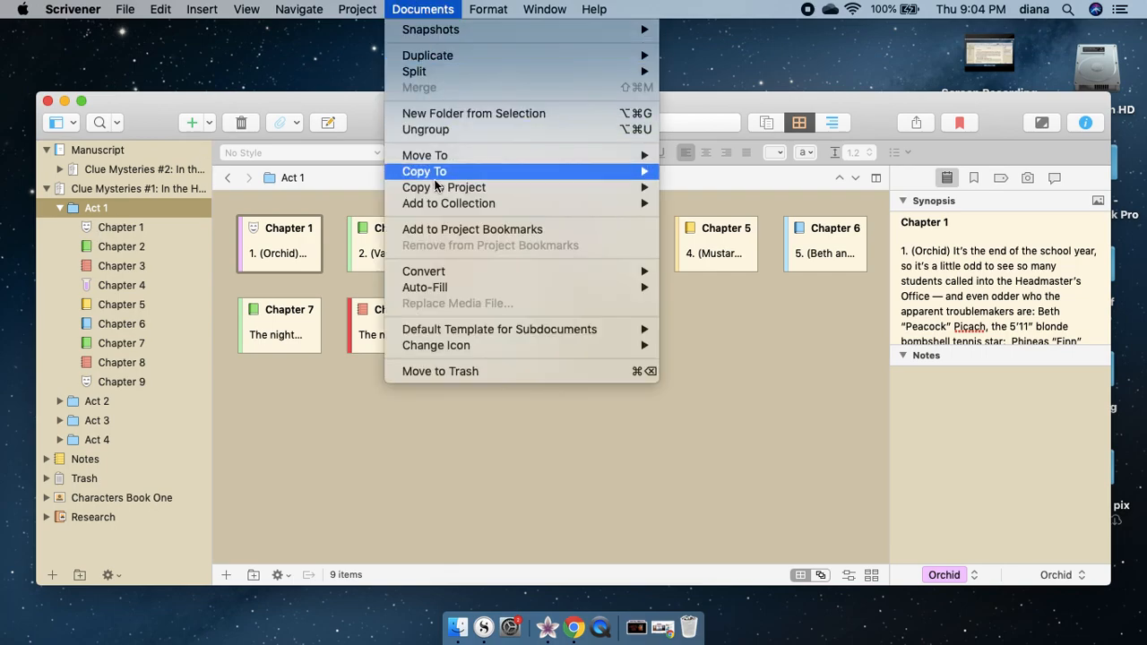
{"action": "mouse_move", "coordinate": [498, 330]}
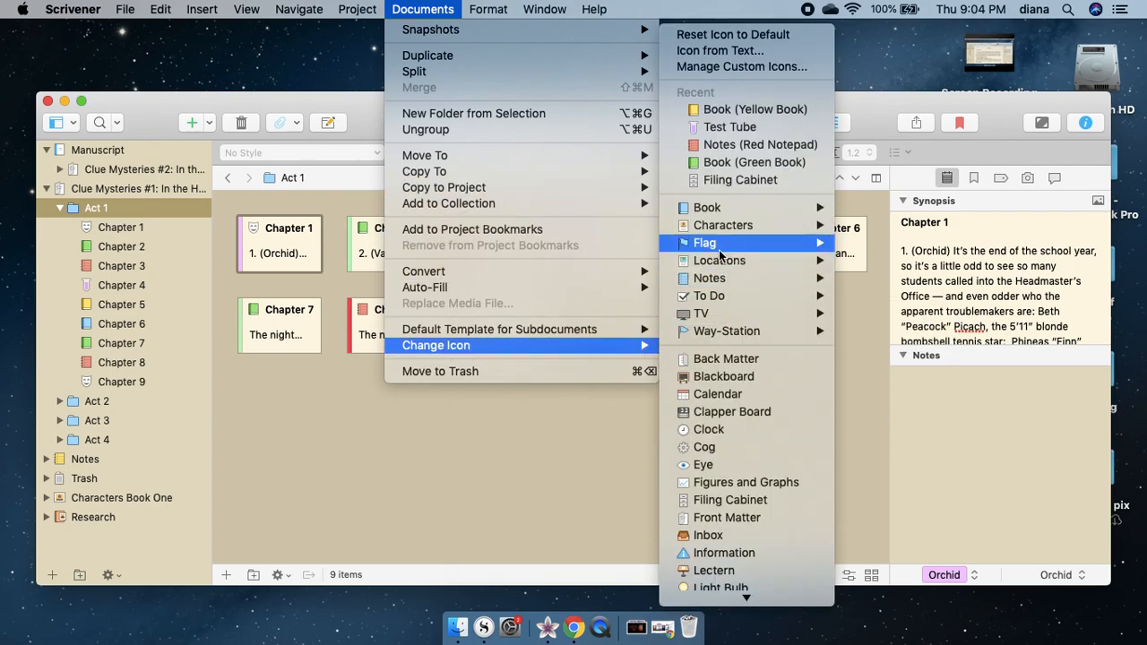
{"action": "mouse_move", "coordinate": [704, 242]}
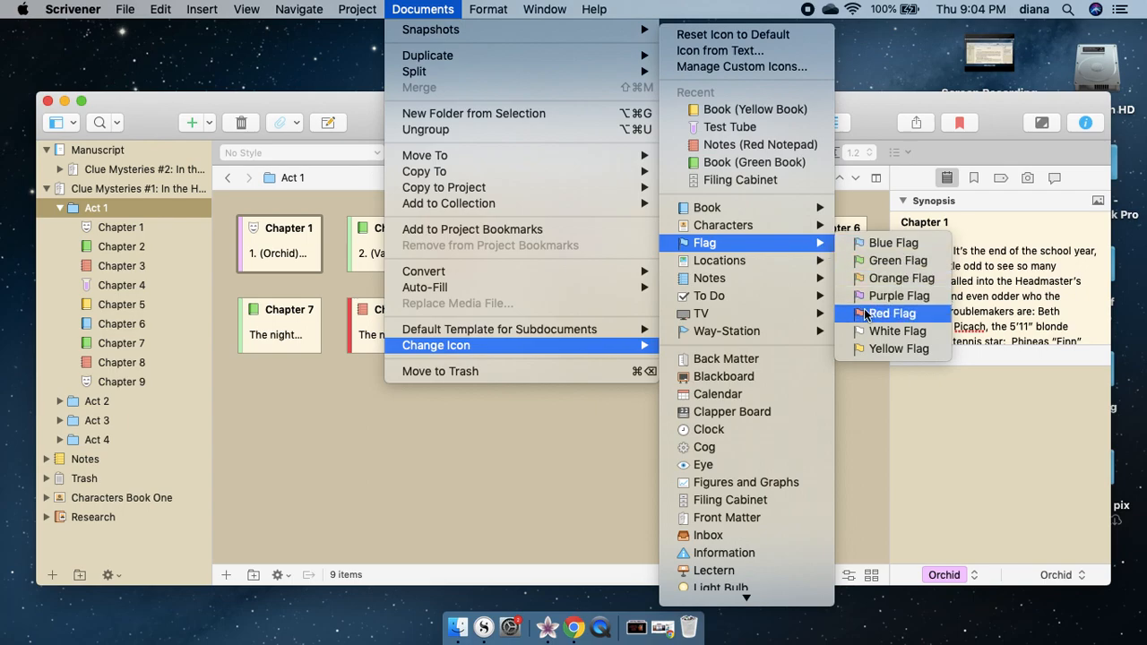
{"action": "mouse_move", "coordinate": [706, 208]}
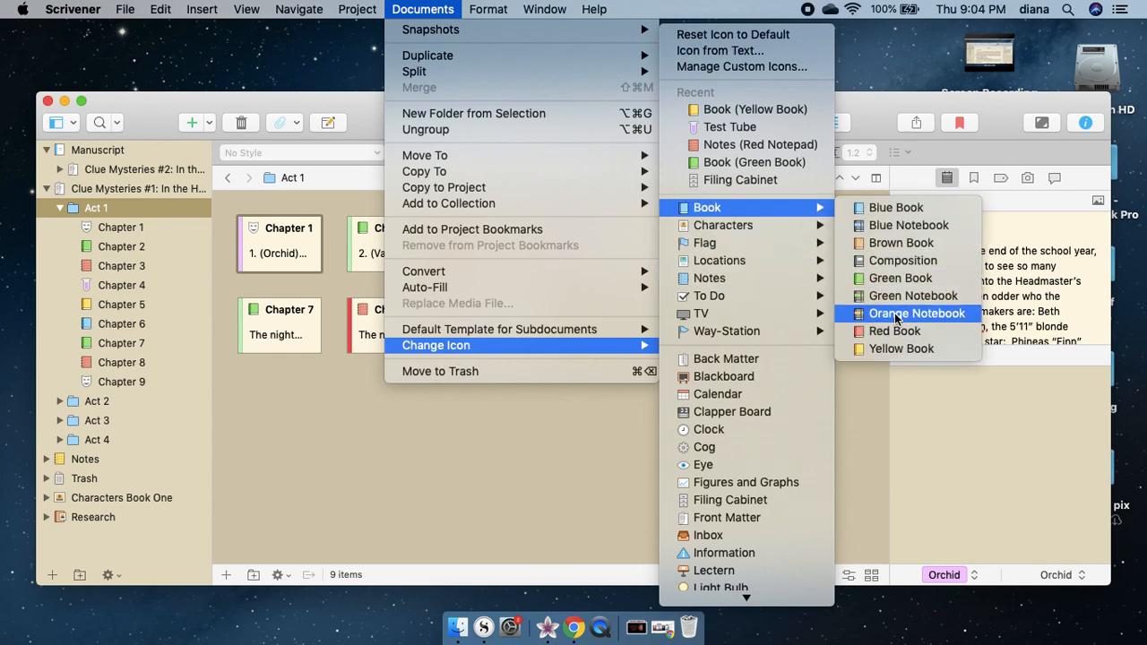
{"action": "mouse_move", "coordinate": [708, 430]}
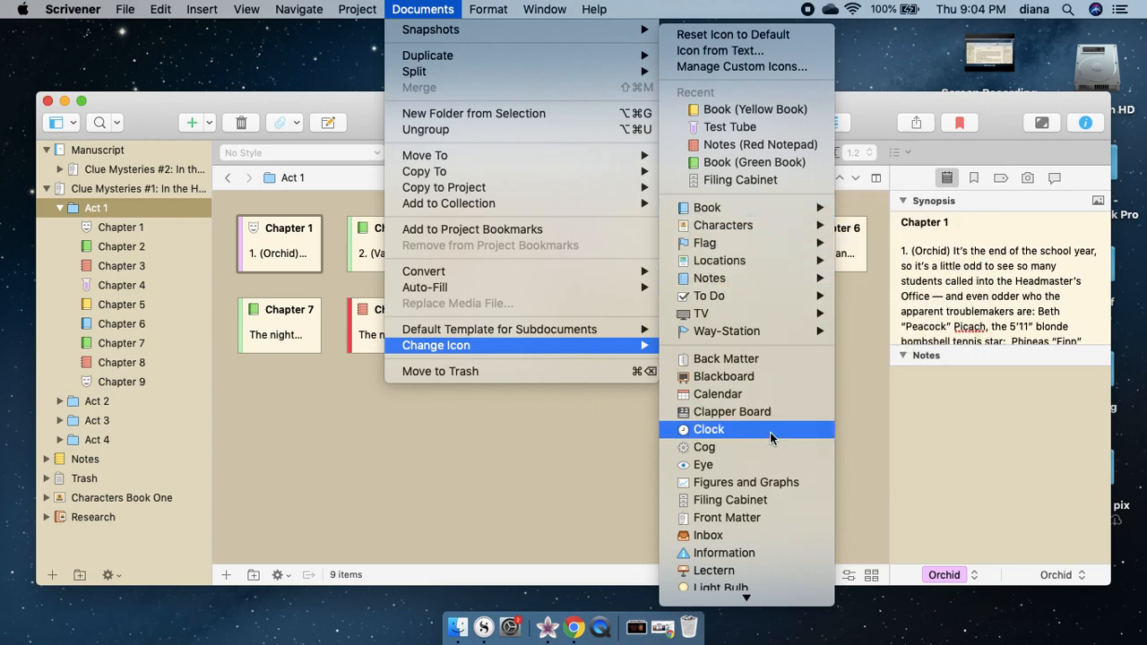
{"action": "mouse_move", "coordinate": [704, 244]}
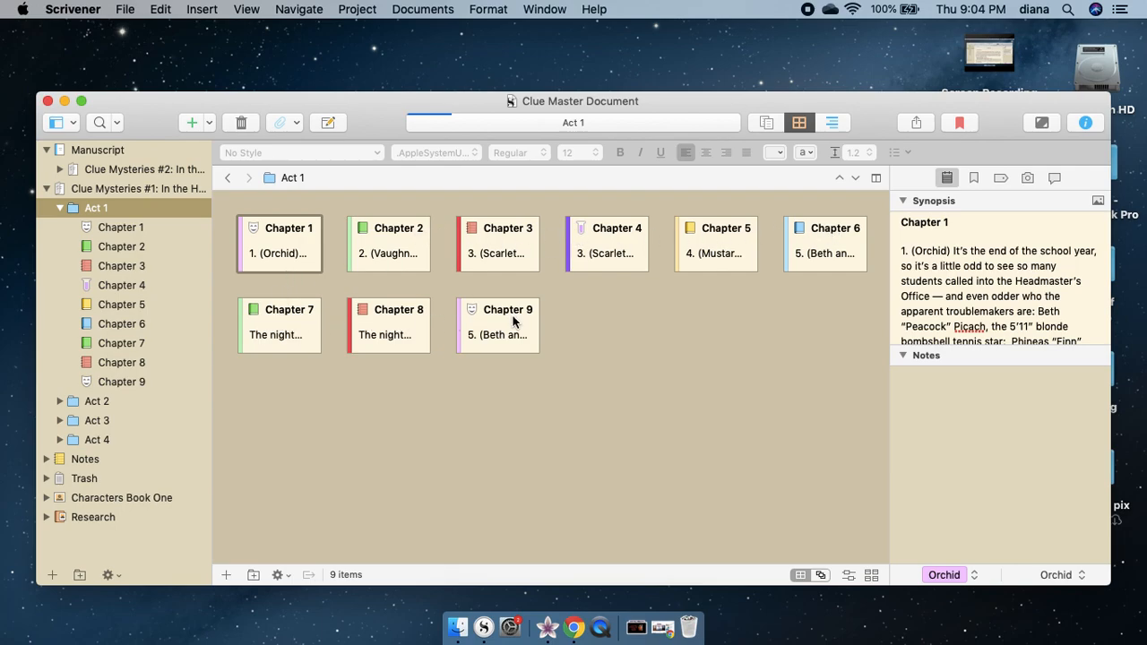
{"action": "mouse_move", "coordinate": [591, 244]}
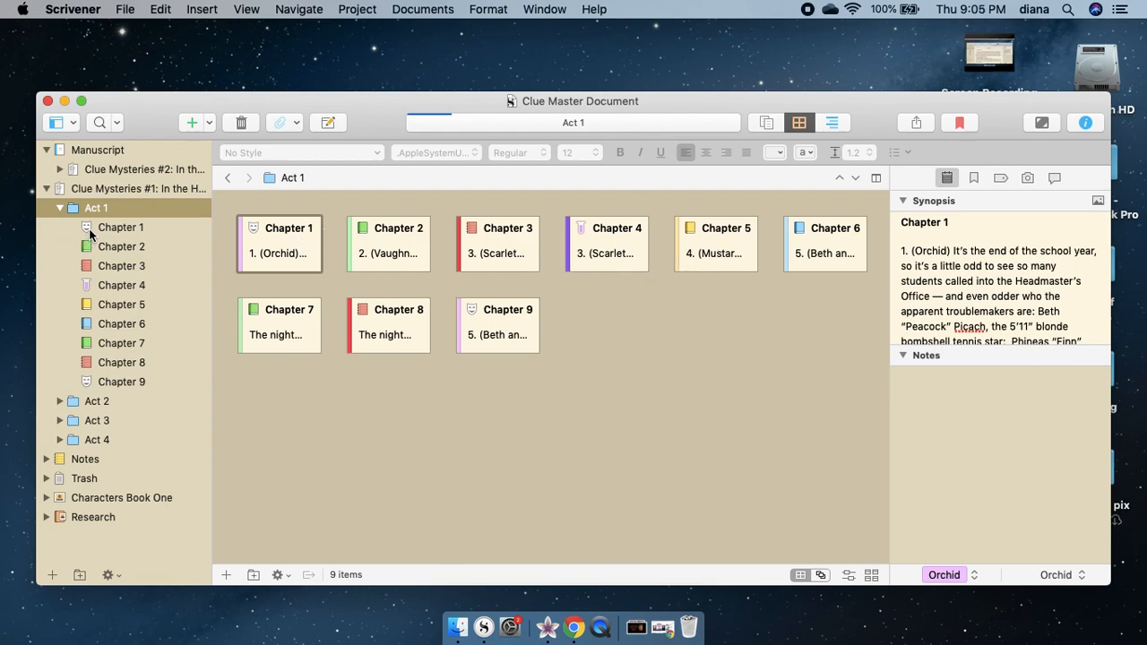
{"action": "mouse_move", "coordinate": [108, 240]}
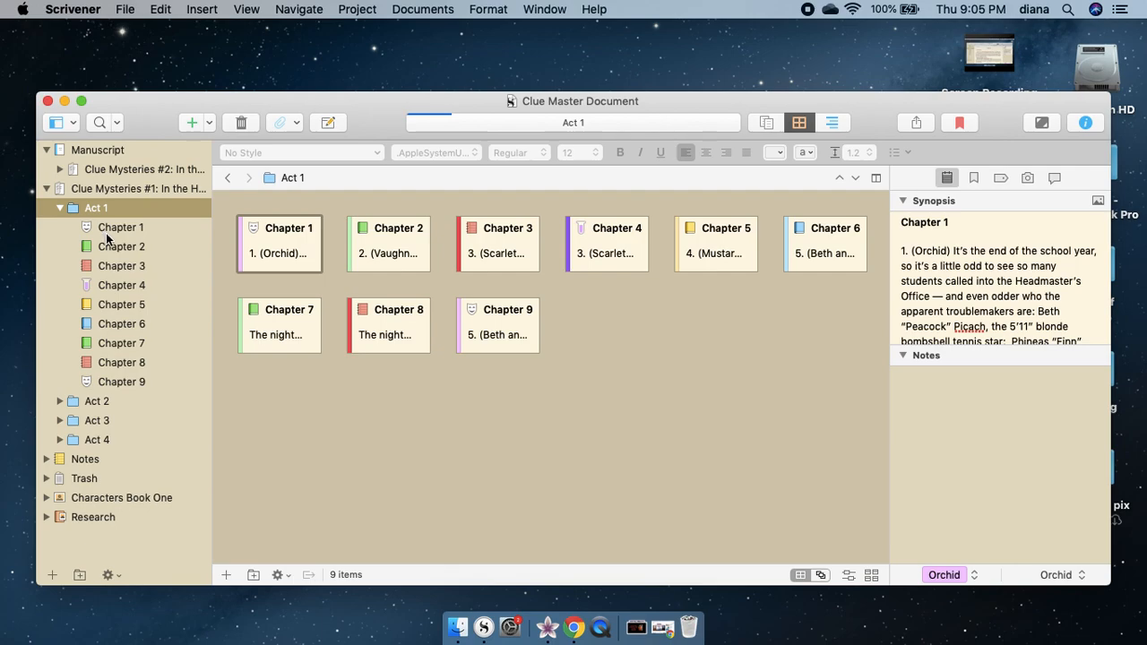
{"action": "mouse_move", "coordinate": [376, 254]}
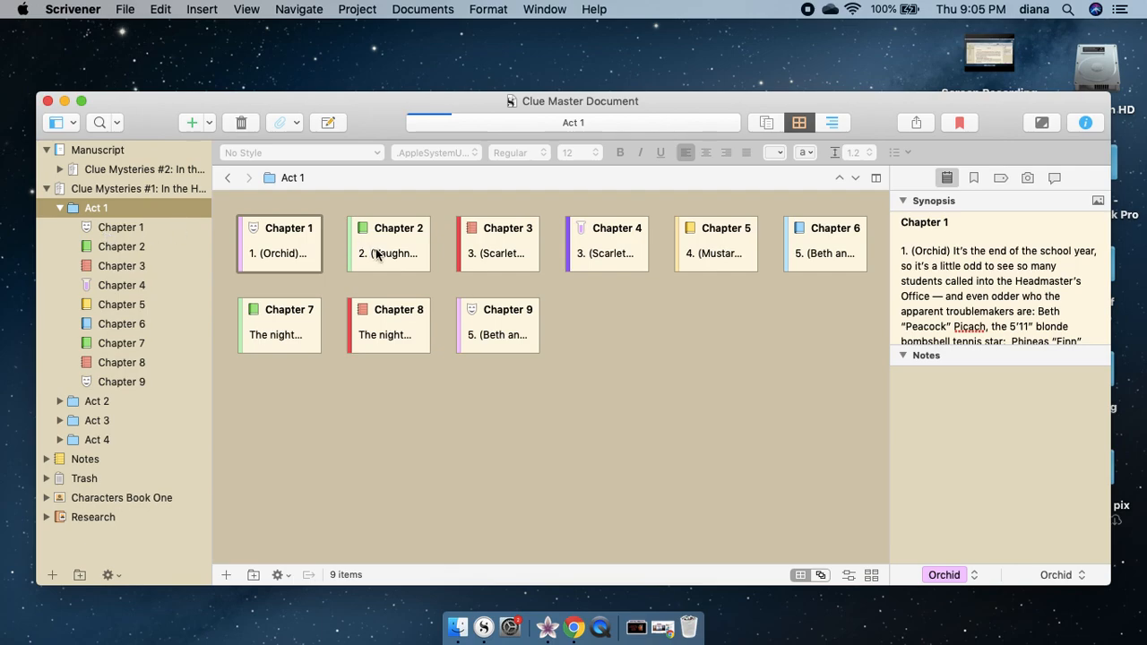
{"action": "mouse_move", "coordinate": [807, 260]}
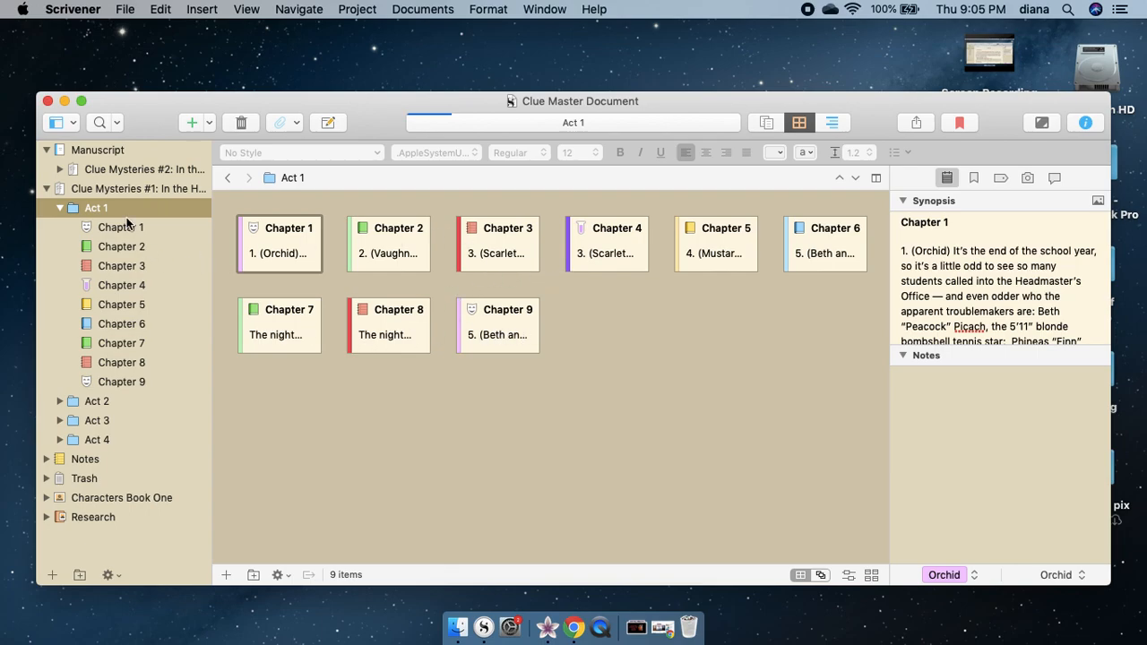
{"action": "mouse_move", "coordinate": [124, 226]}
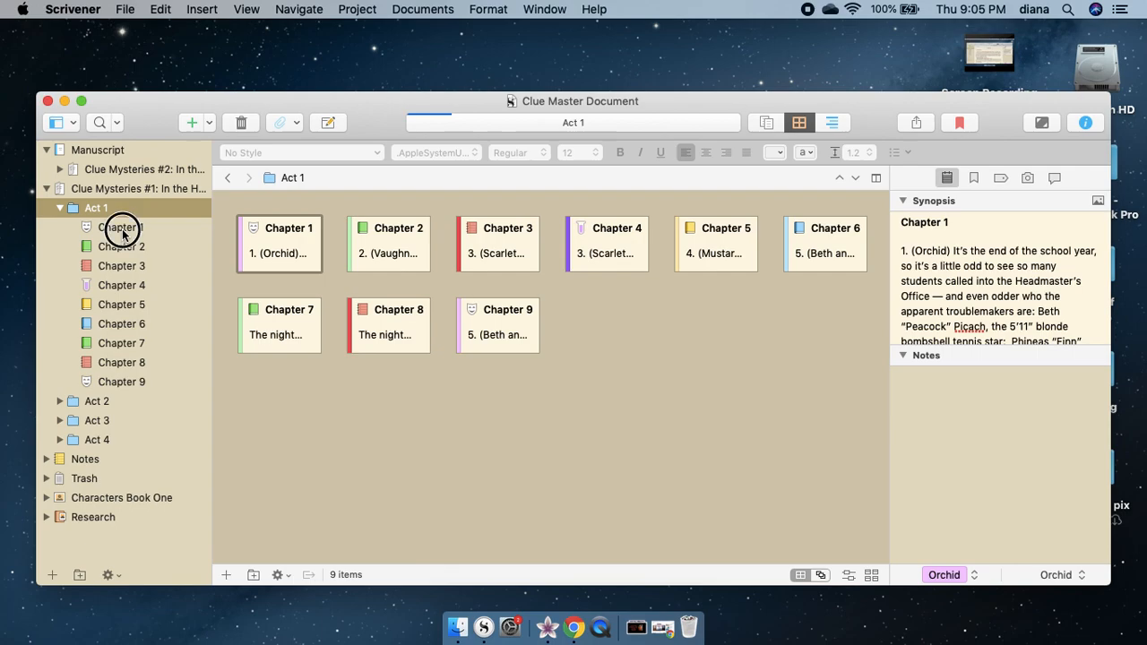
- Switch Chapter 1 ('Orchid McKee') from the corkboard into the text editor
{"action": "double_click", "coordinate": [122, 225]}
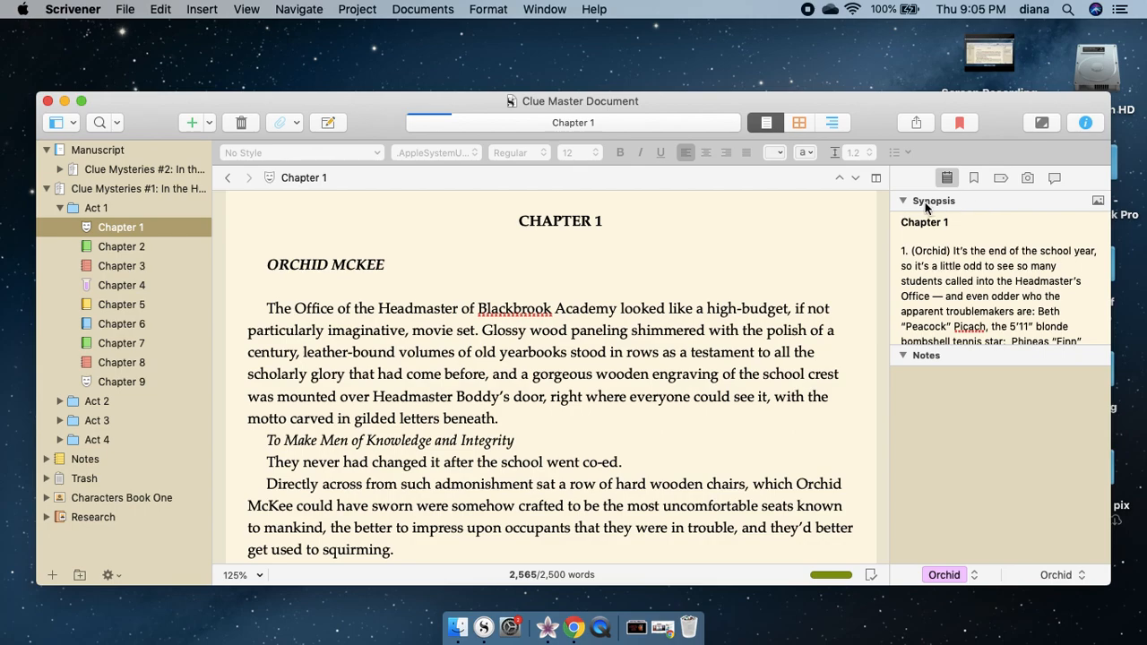
{"action": "mouse_move", "coordinate": [548, 259]}
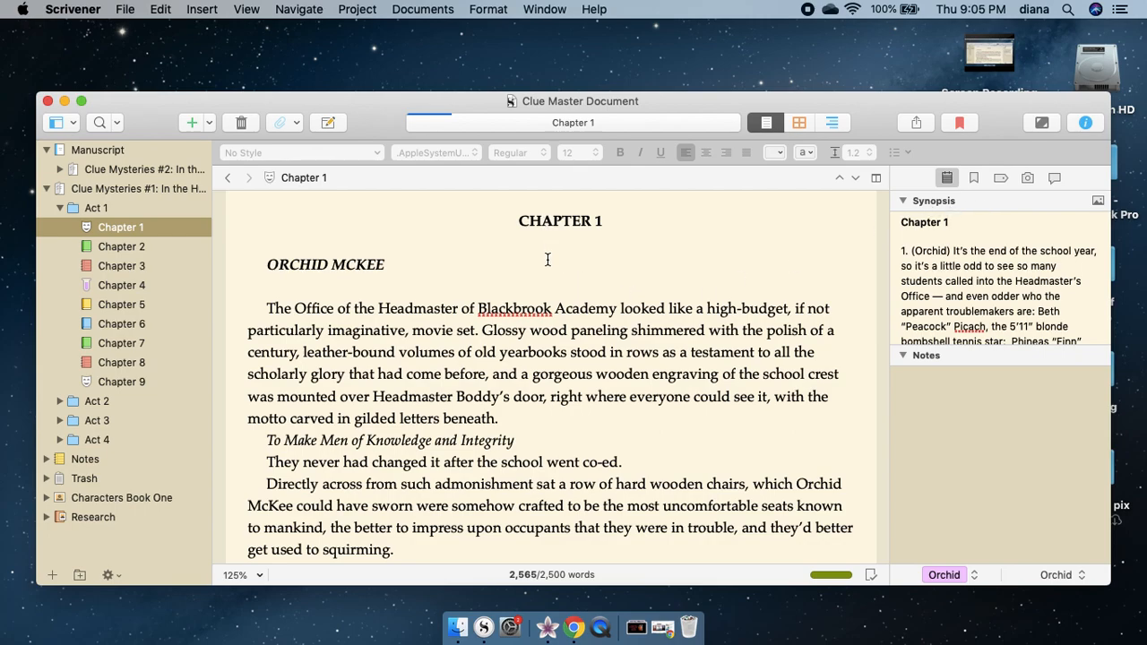
{"action": "mouse_move", "coordinate": [699, 531]}
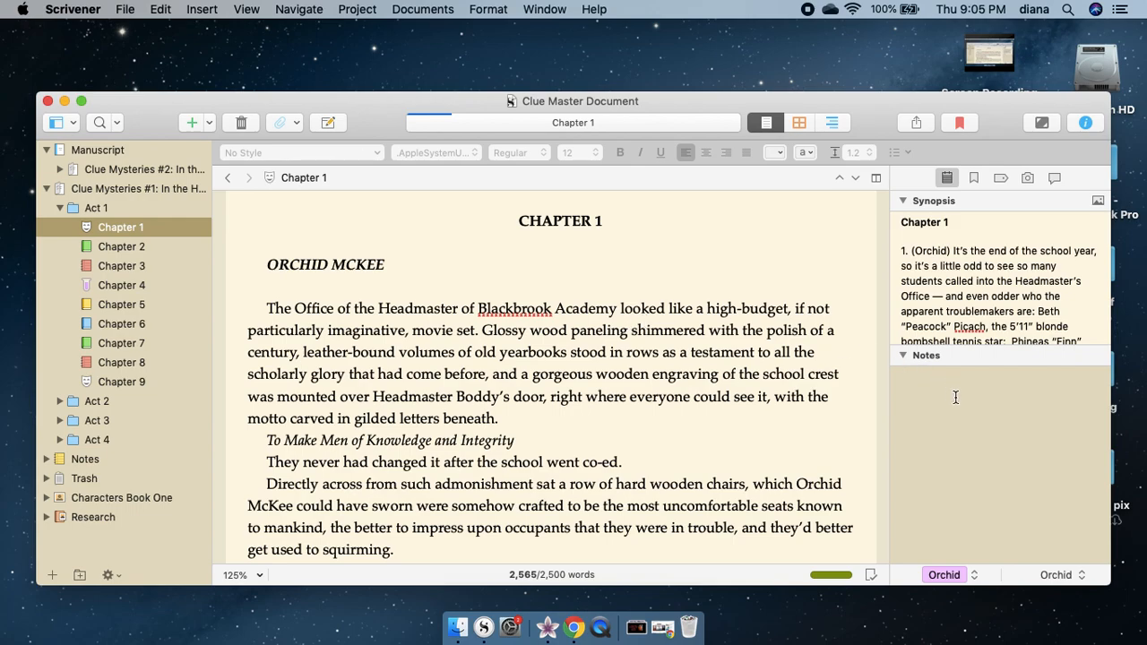
{"action": "mouse_move", "coordinate": [975, 481]}
{"action": "type", "text": "Remember to"}
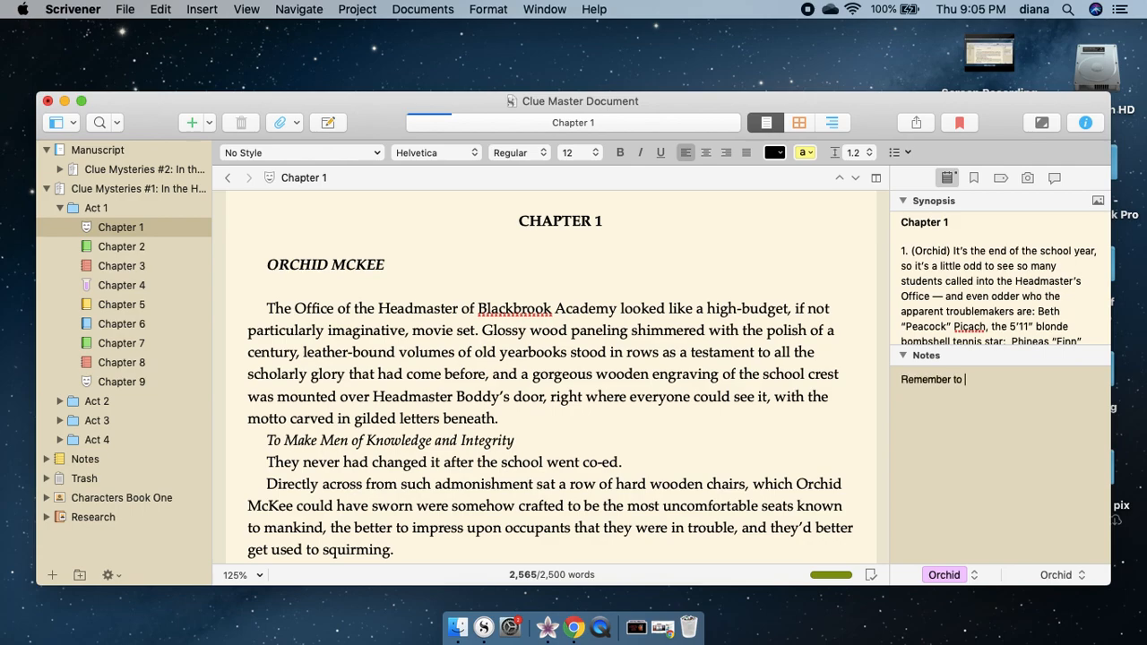
- Enter the note 'Remember to work in XYZ clue...' in Chapter 1's Notes pane
{"action": "type", "text": "work in"}
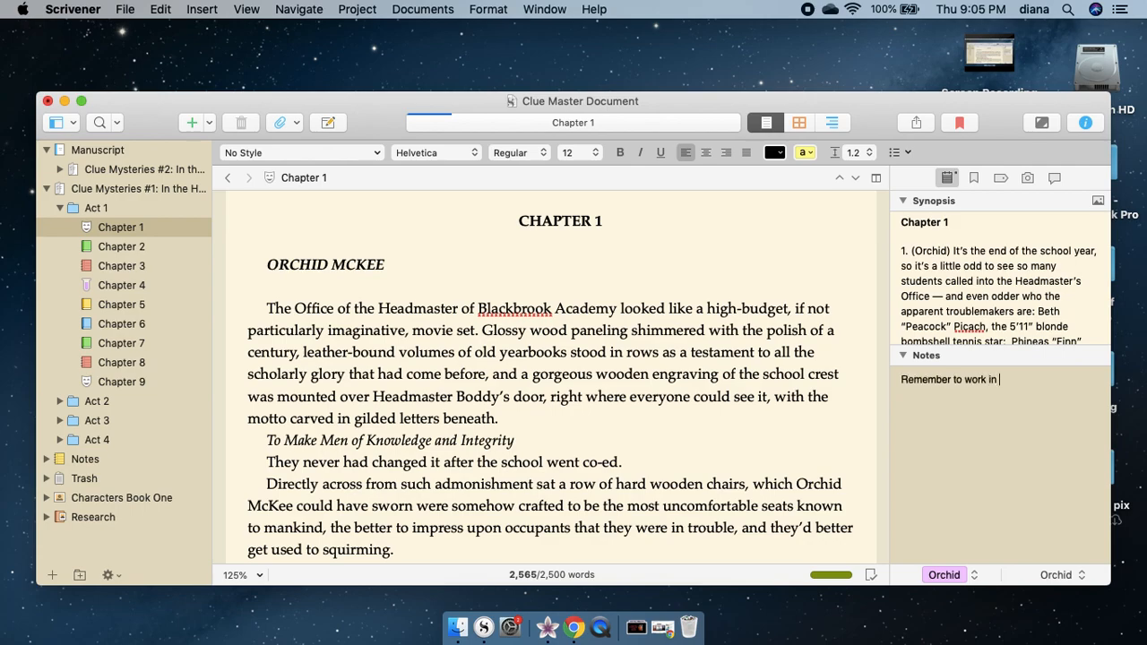
{"action": "type", "text": "XYZ clue…"}
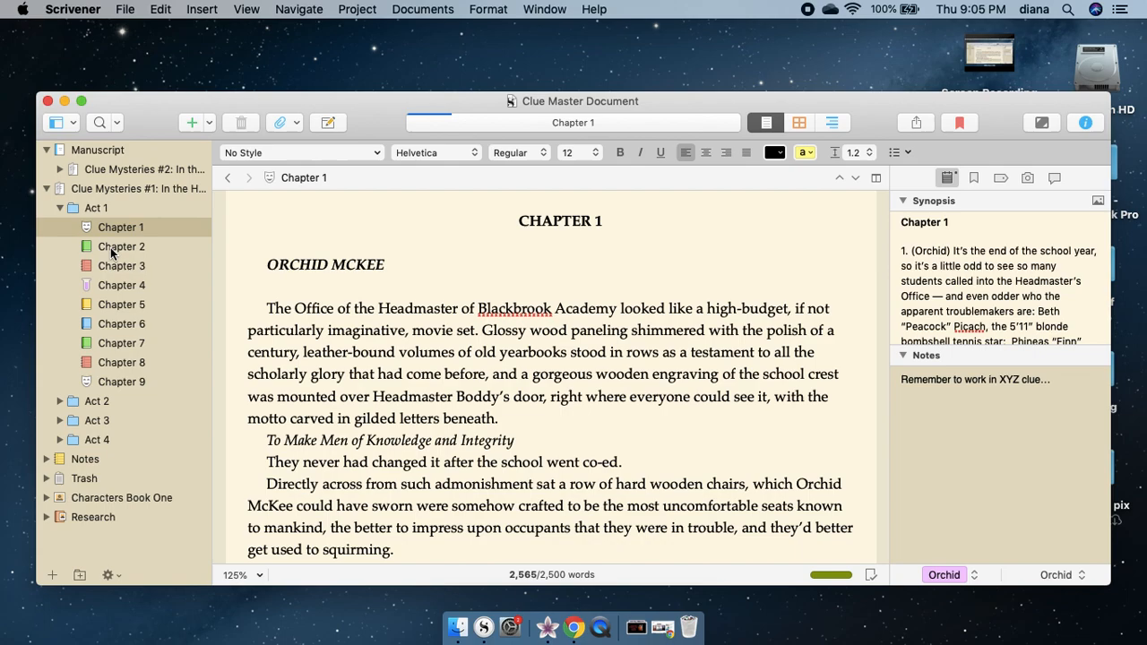
{"action": "left_click", "coordinate": [122, 245]}
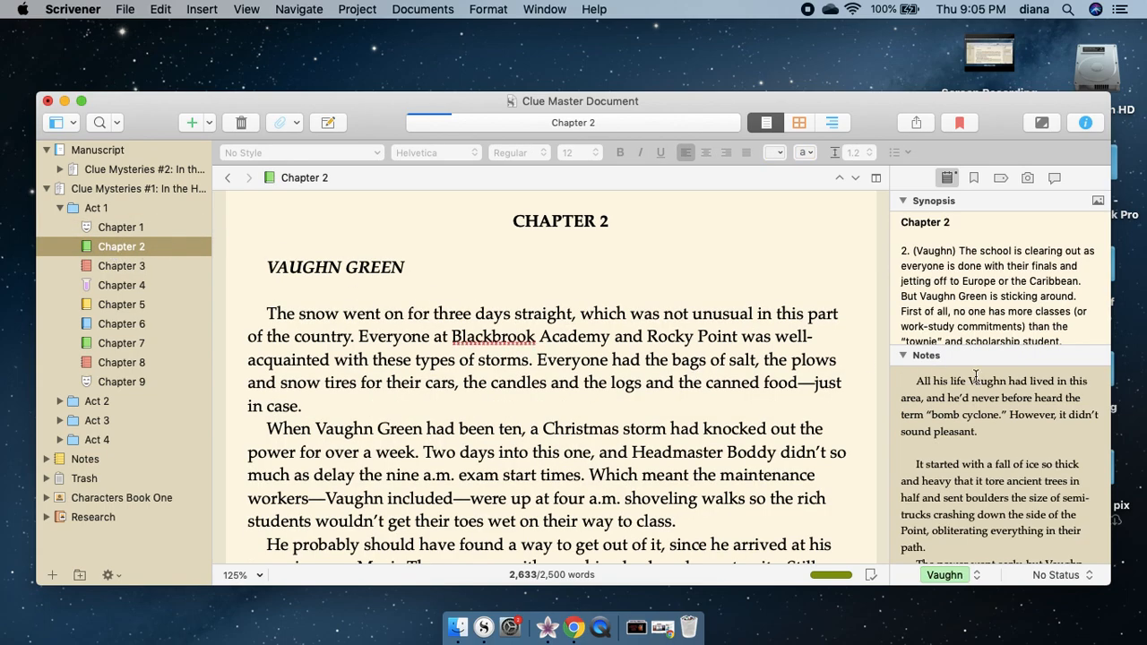
{"action": "mouse_move", "coordinate": [1000, 438]}
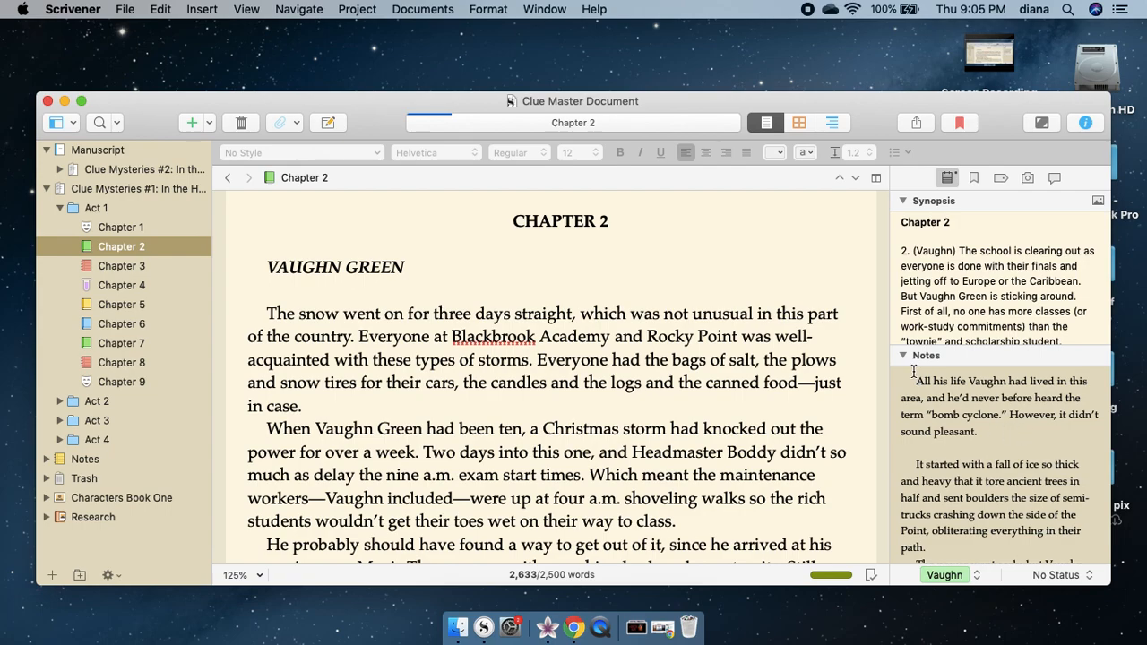
{"action": "mouse_move", "coordinate": [1015, 419]}
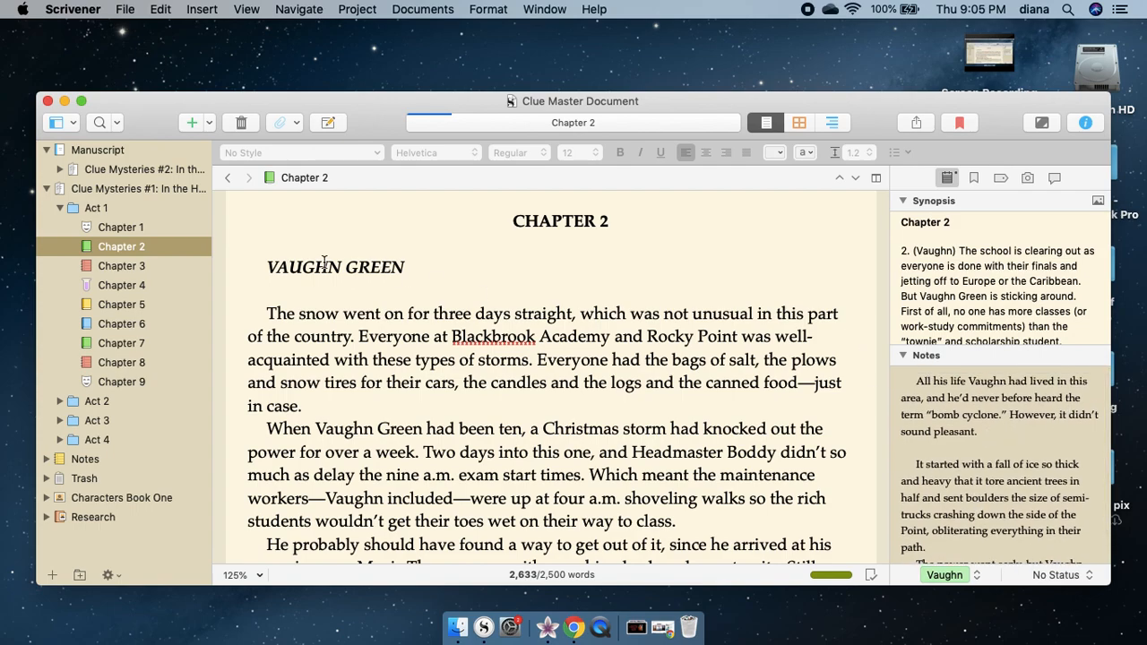
{"action": "left_click", "coordinate": [120, 226]}
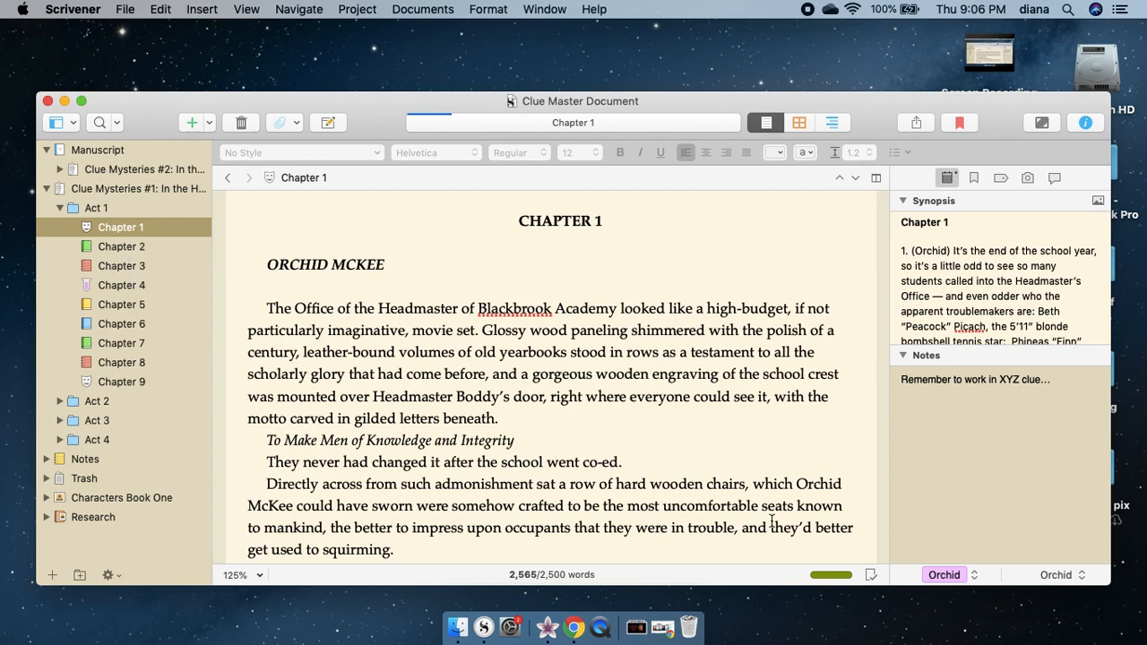
{"action": "mouse_move", "coordinate": [523, 579]}
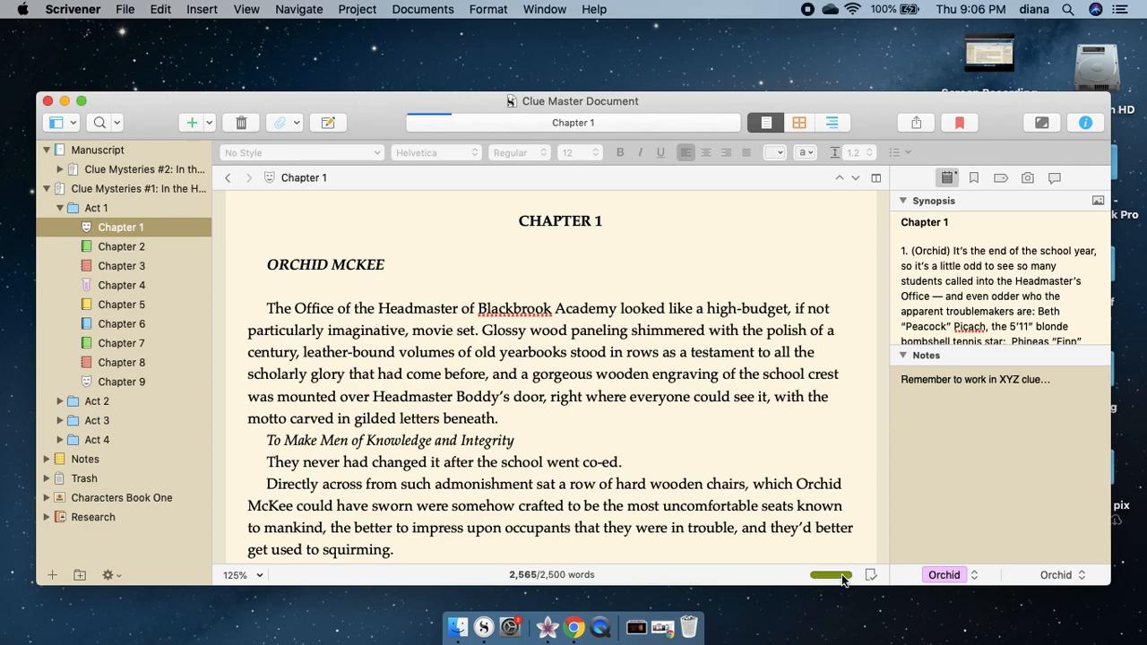
- Show Chapter 1's document target: 2,500 words with a 500-word overrun allowance
{"action": "left_click", "coordinate": [830, 574]}
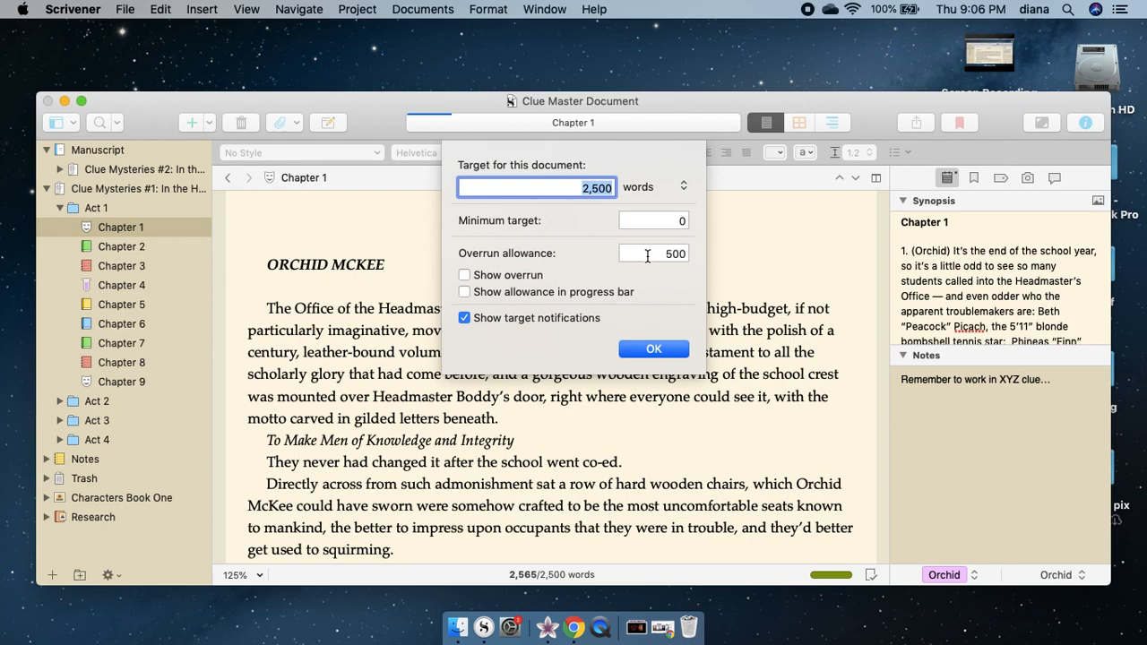
{"action": "mouse_move", "coordinate": [672, 312]}
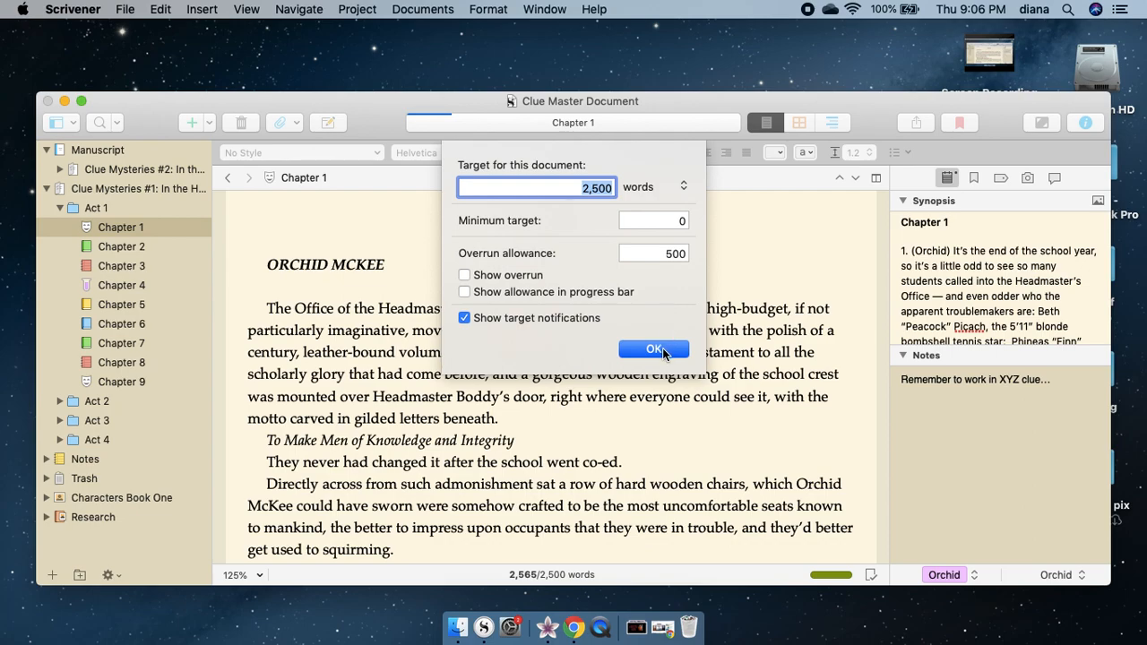
- Confirm the 2,500-word target, leaving project progress at 9,600 of 70,000 words
{"action": "left_click", "coordinate": [652, 348]}
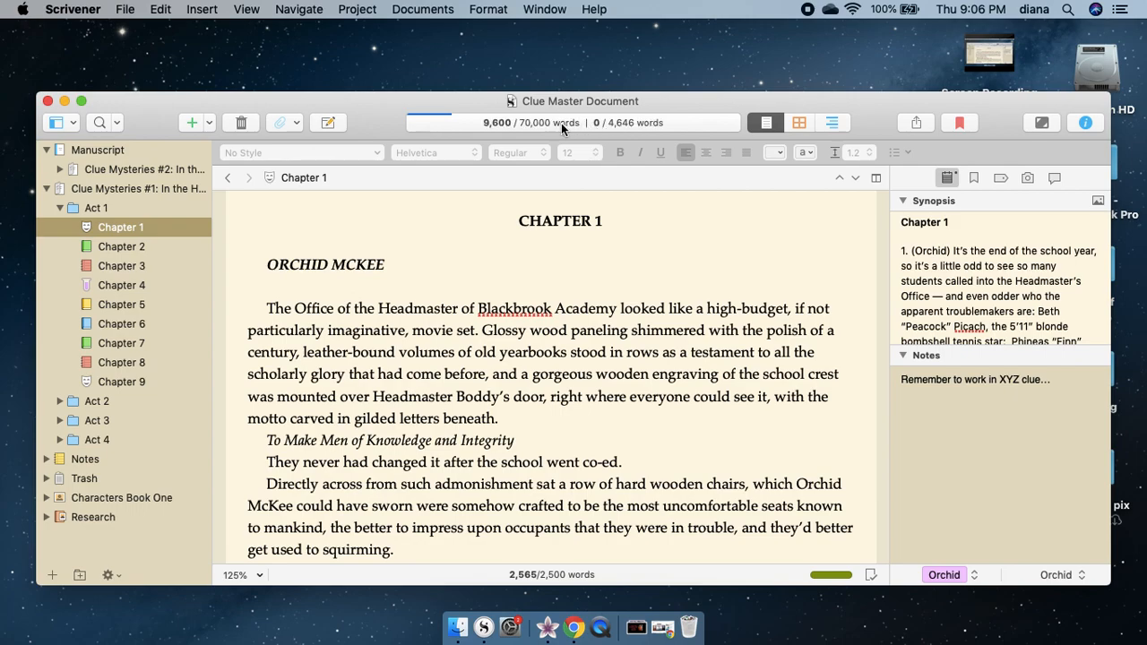
{"action": "mouse_move", "coordinate": [563, 129]}
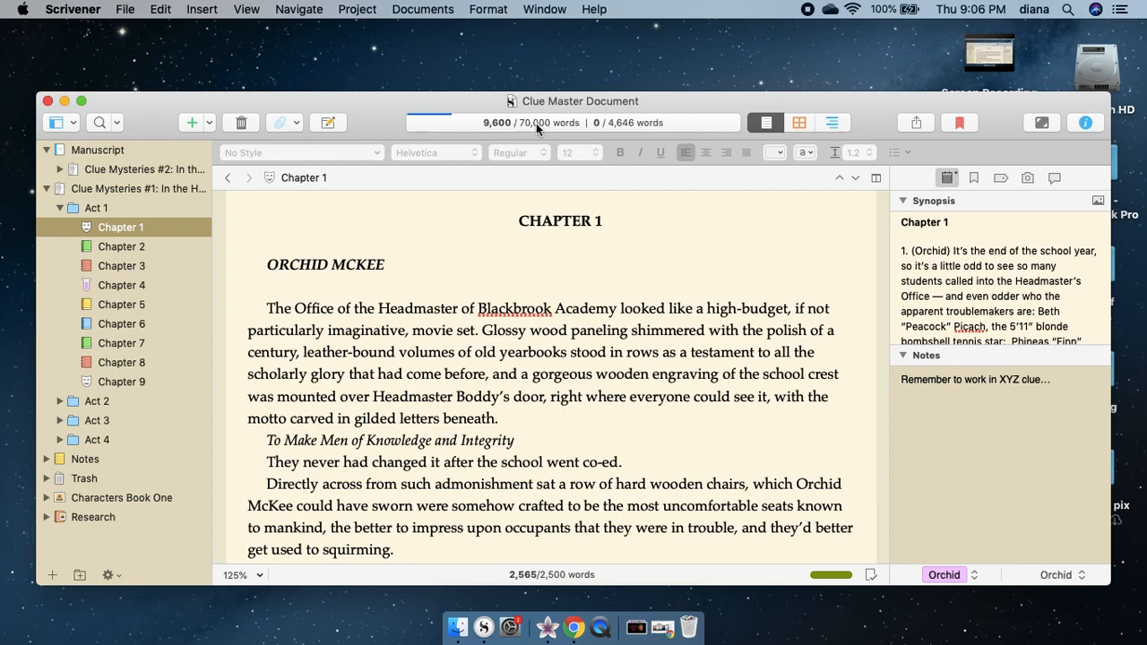
{"action": "mouse_move", "coordinate": [552, 129]}
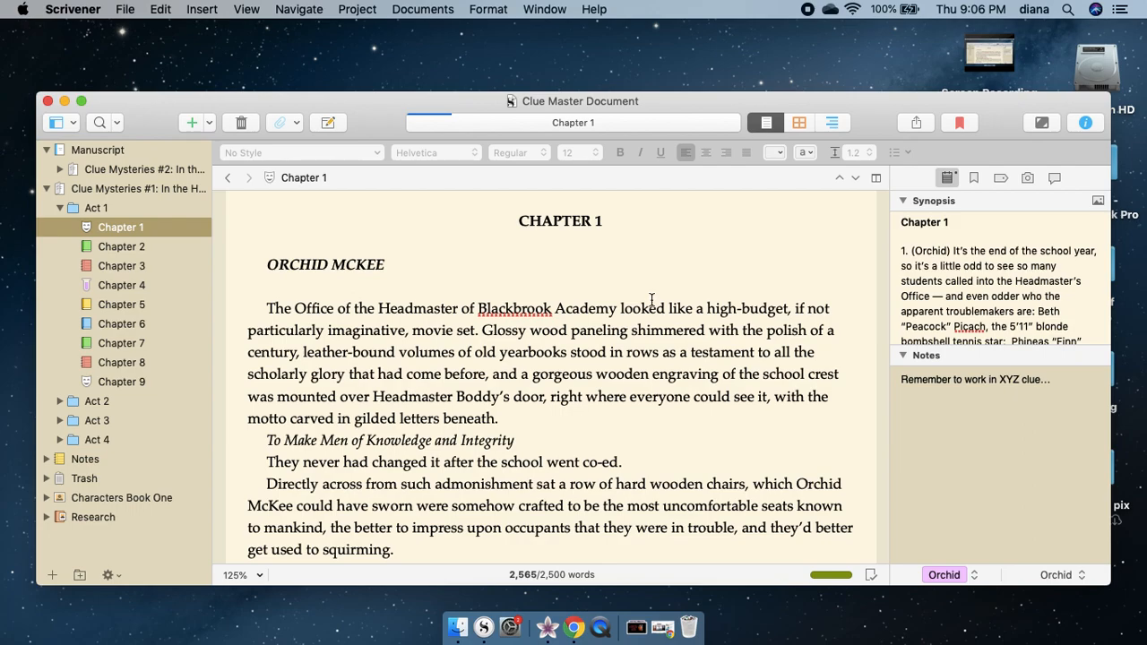
{"action": "mouse_move", "coordinate": [362, 332]}
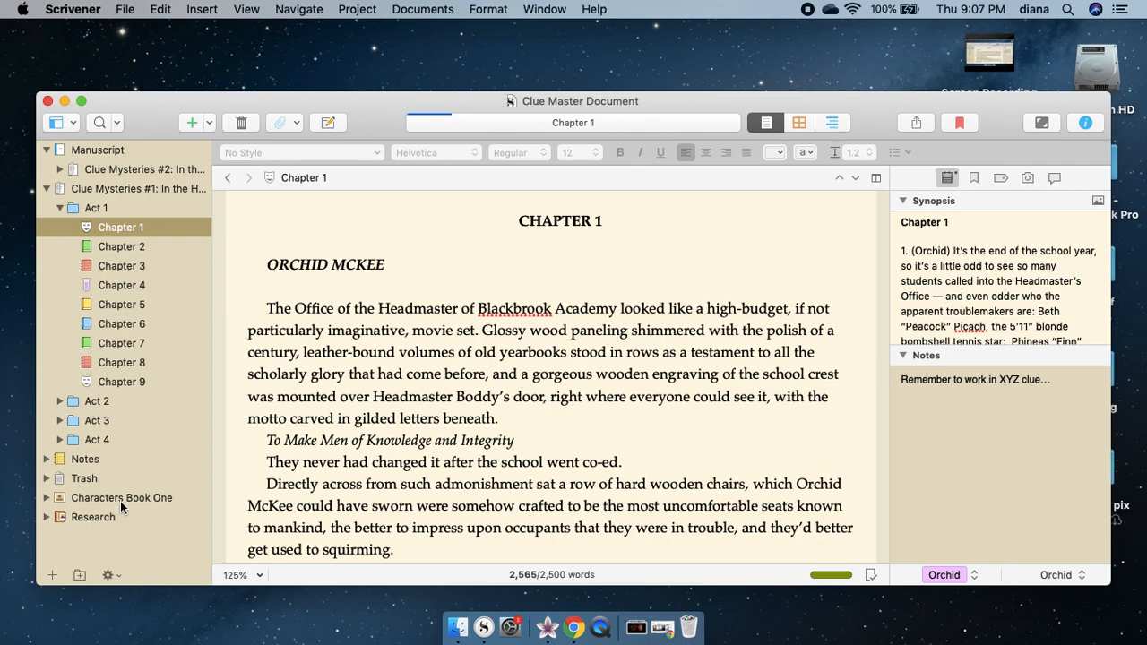
{"action": "mouse_move", "coordinate": [111, 525]}
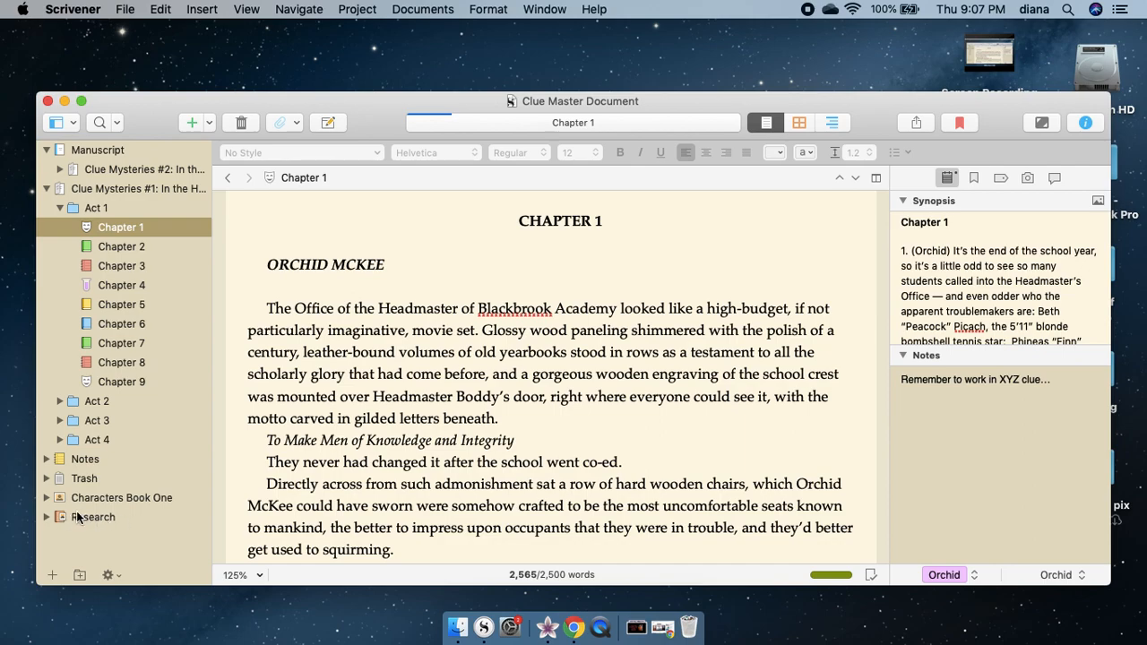
{"action": "mouse_move", "coordinate": [138, 213]}
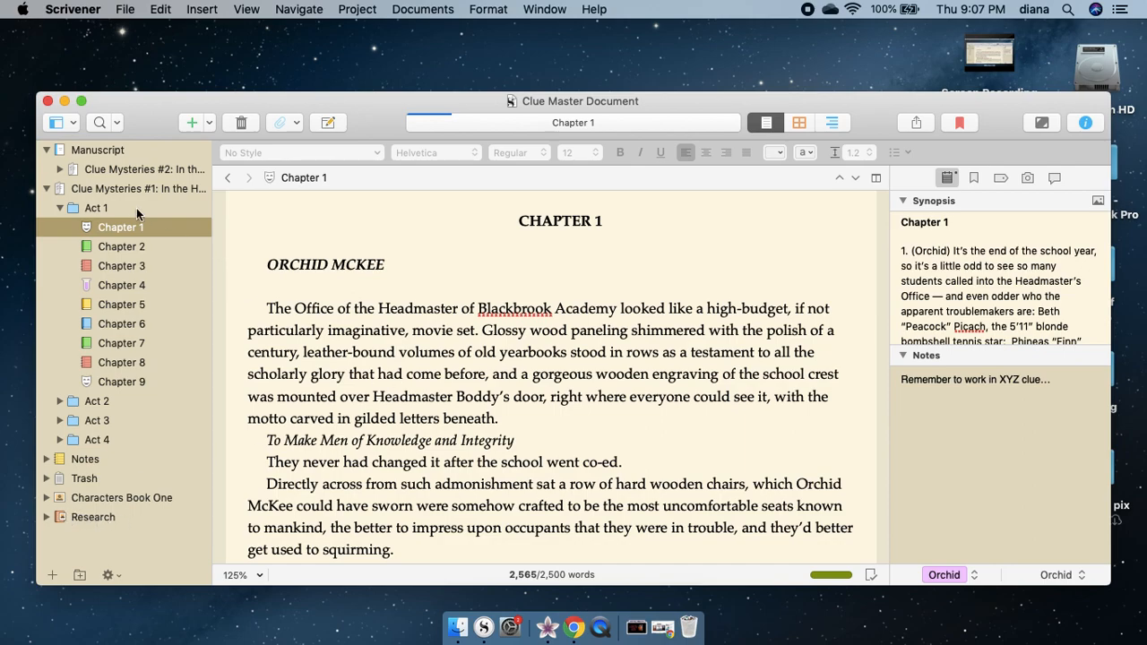
{"action": "mouse_move", "coordinate": [162, 348]}
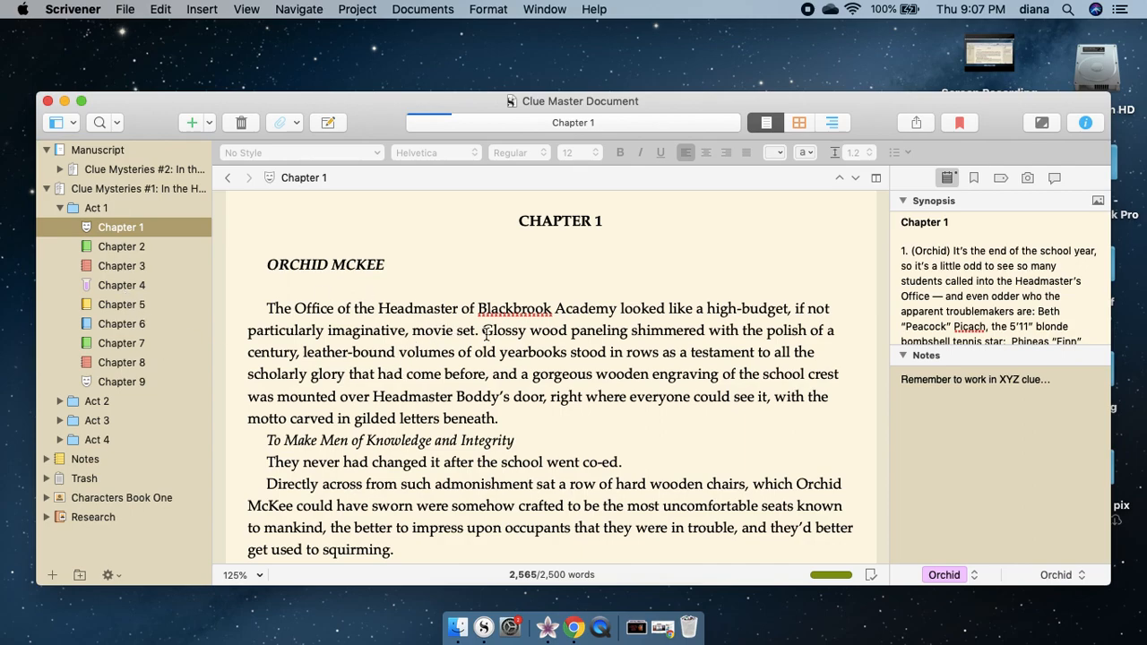
{"action": "left_click", "coordinate": [122, 265]}
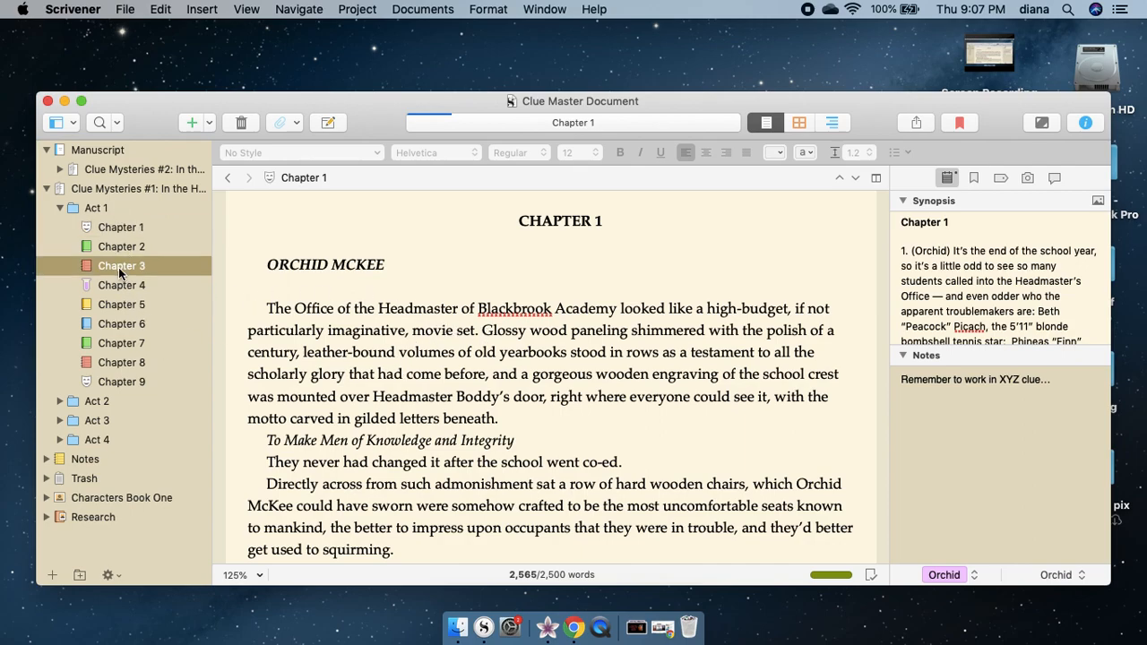
{"action": "left_click", "coordinate": [122, 266]}
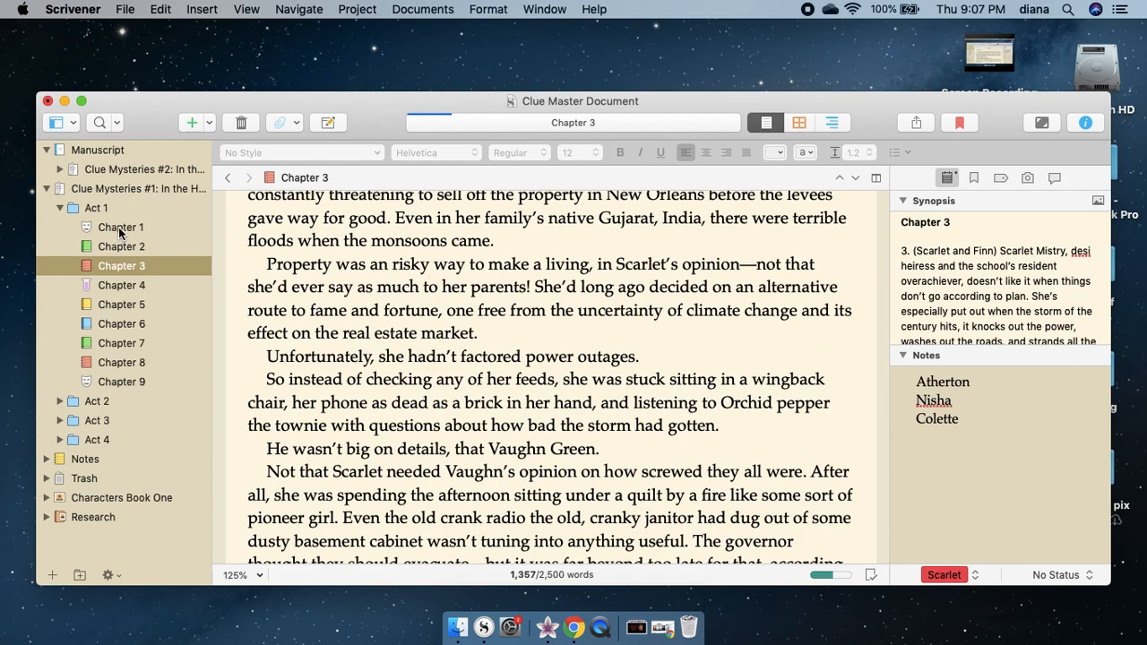
{"action": "left_click", "coordinate": [120, 226]}
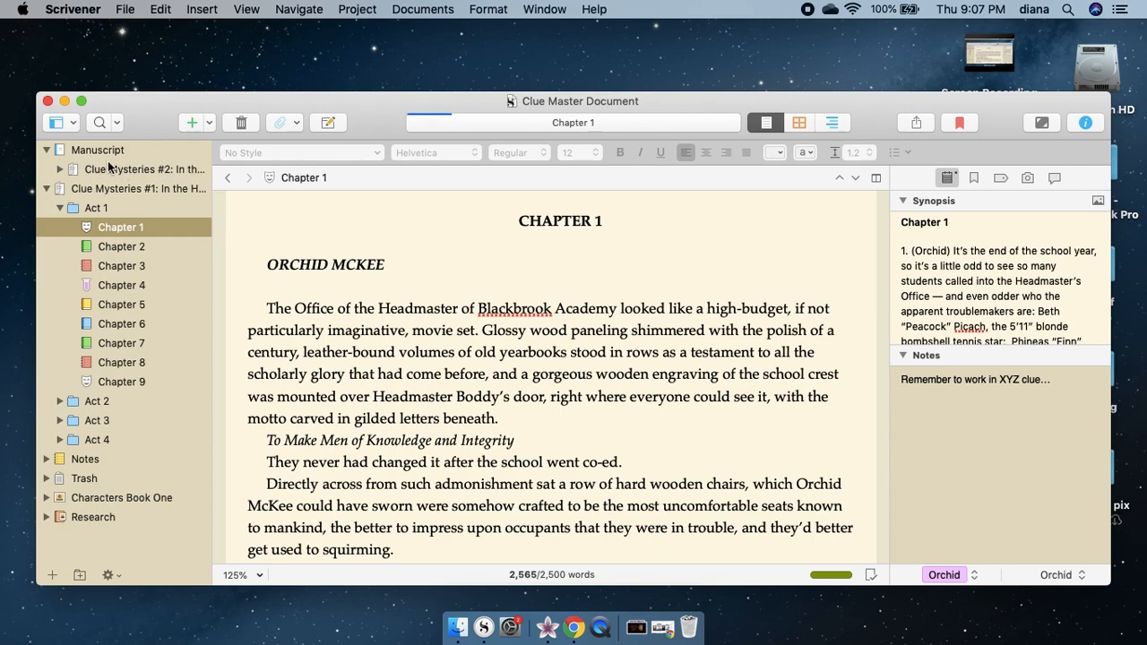
{"action": "mouse_move", "coordinate": [210, 247]}
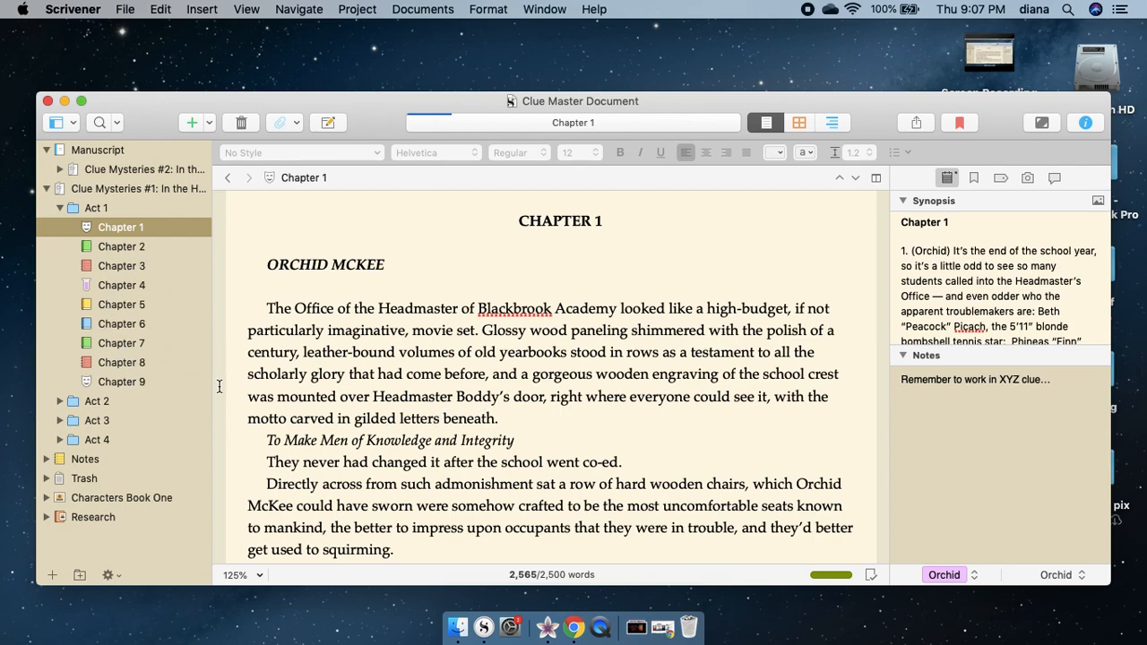
{"action": "mouse_move", "coordinate": [176, 285]}
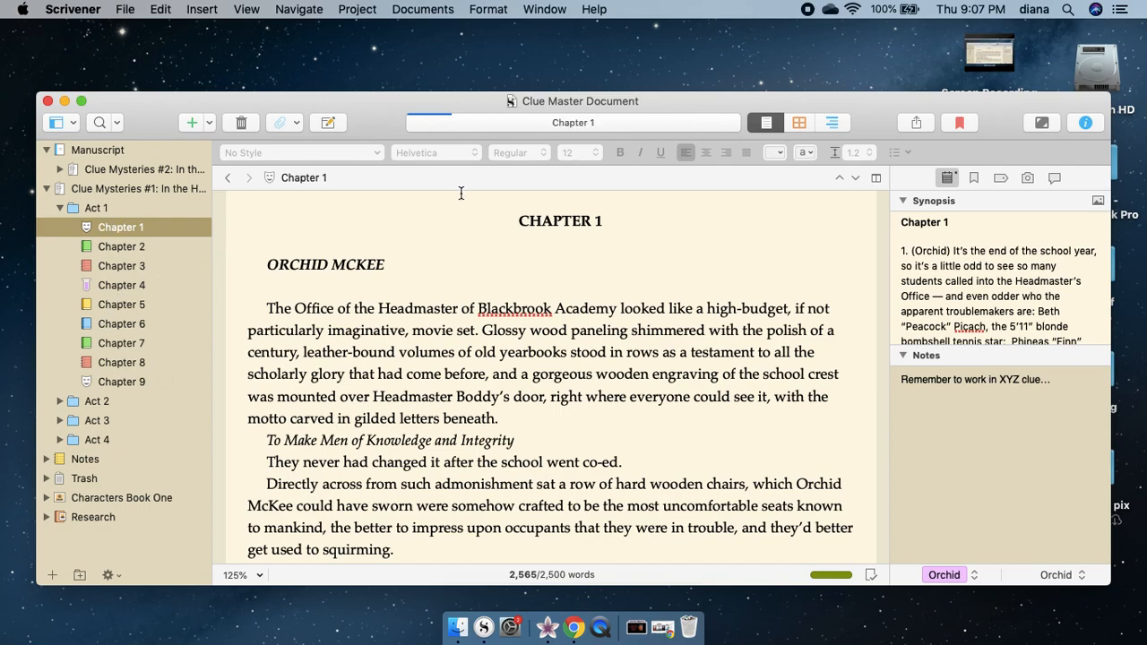
{"action": "mouse_move", "coordinate": [367, 285]}
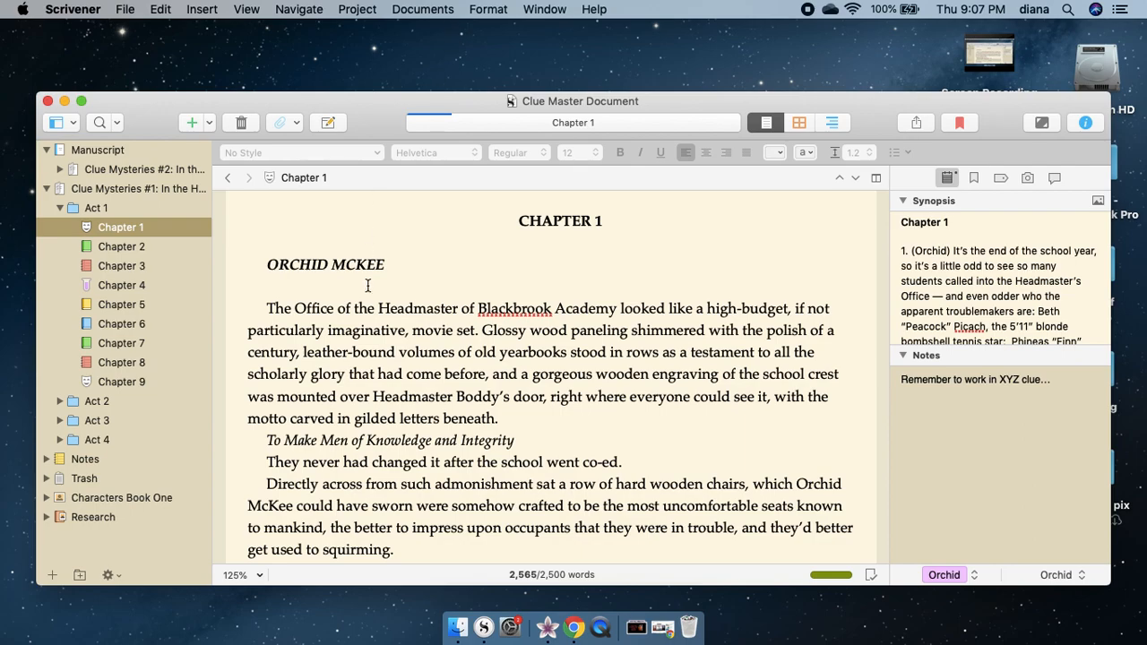